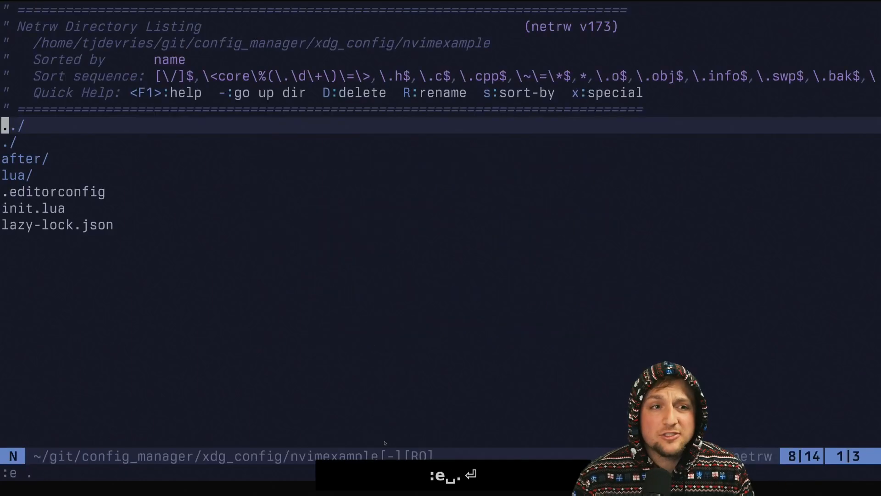
Create the plugin directory with :!mkdir and start a new floaterminal.lua file inside it
type(":!mkdir pl")
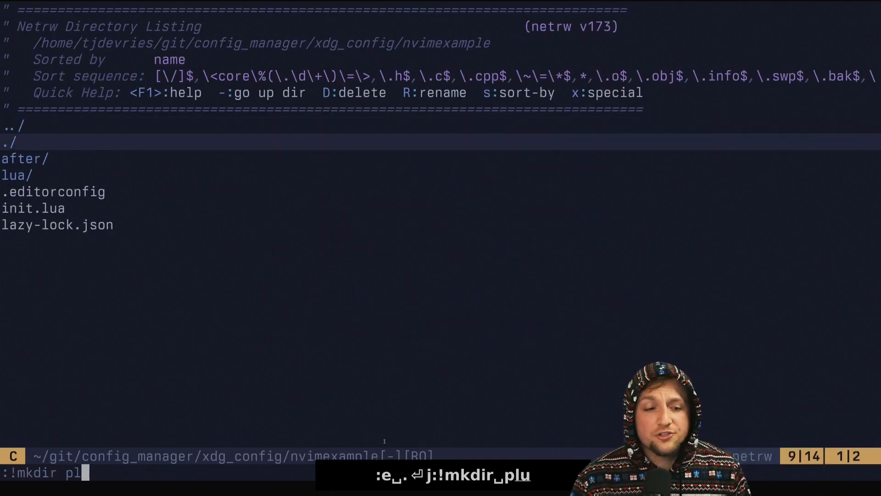
key("Return")
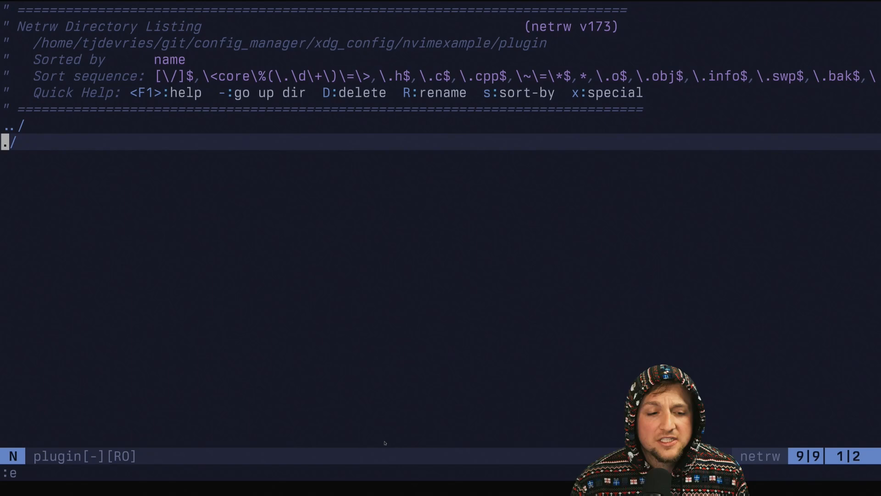
type("float")
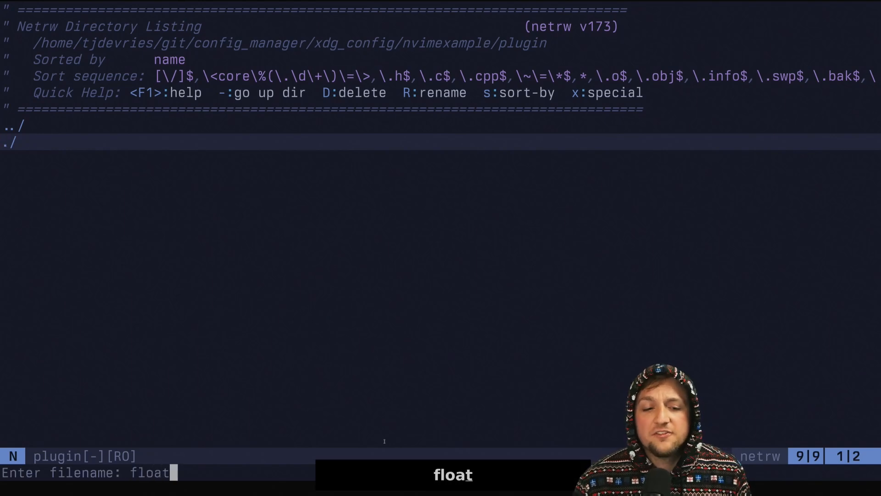
type("erminal.")
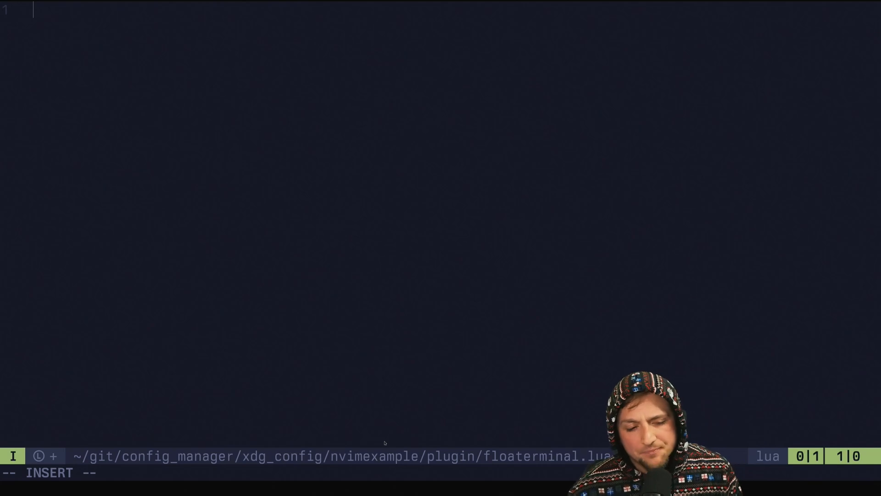
Ask ChatGPT for a centered Neovim floating window function with optional width/height defaulting to 80%
key("Super+j")
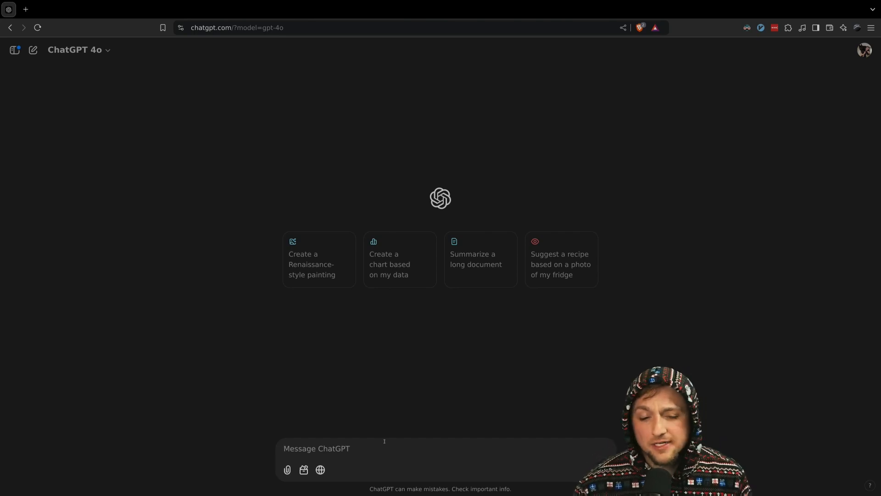
type("how to create a floati")
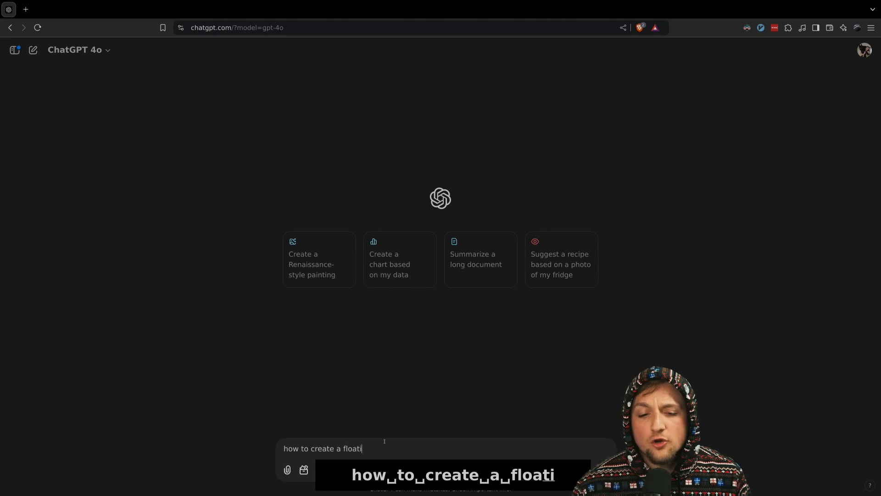
type("ng window in neovim. i want")
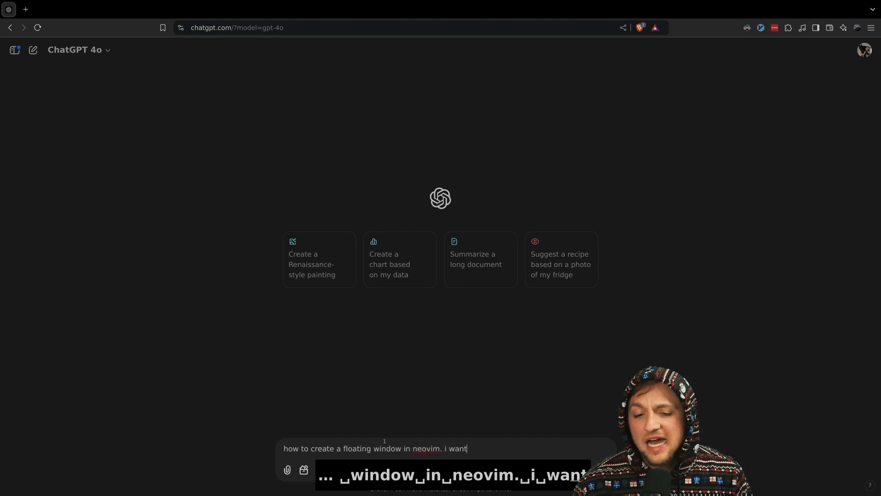
type("it to")
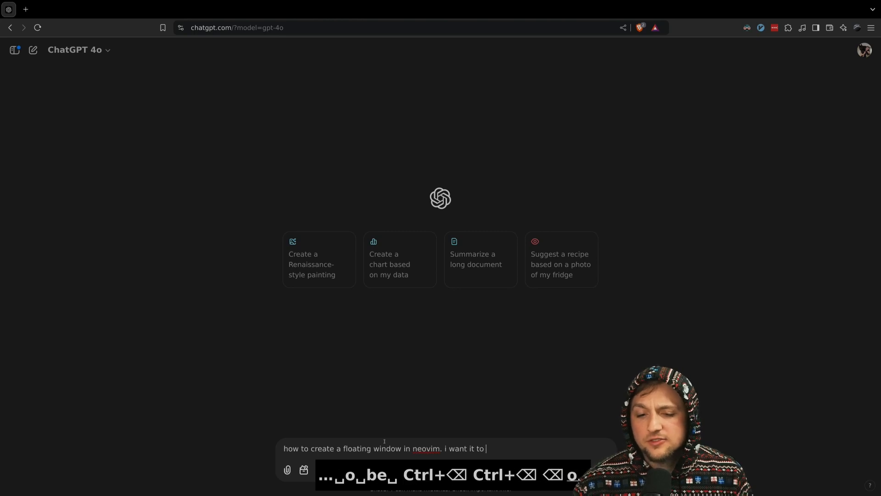
type("optionally take th")
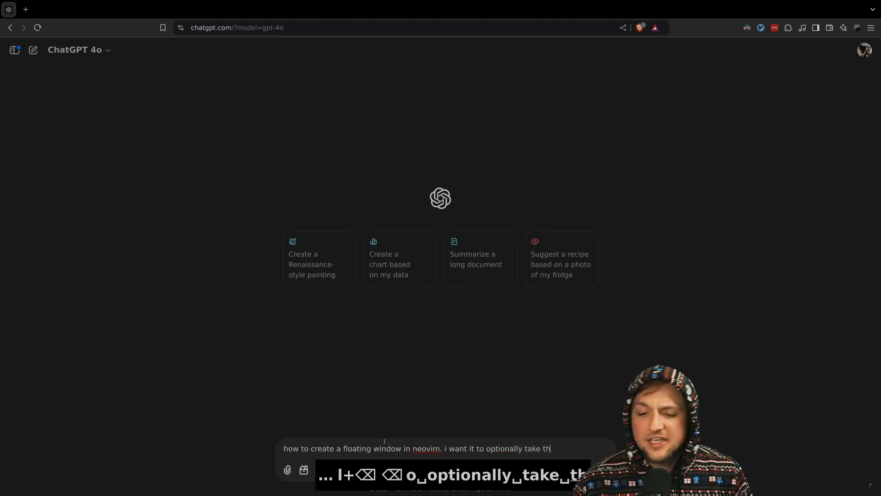
type("e width and height in a")
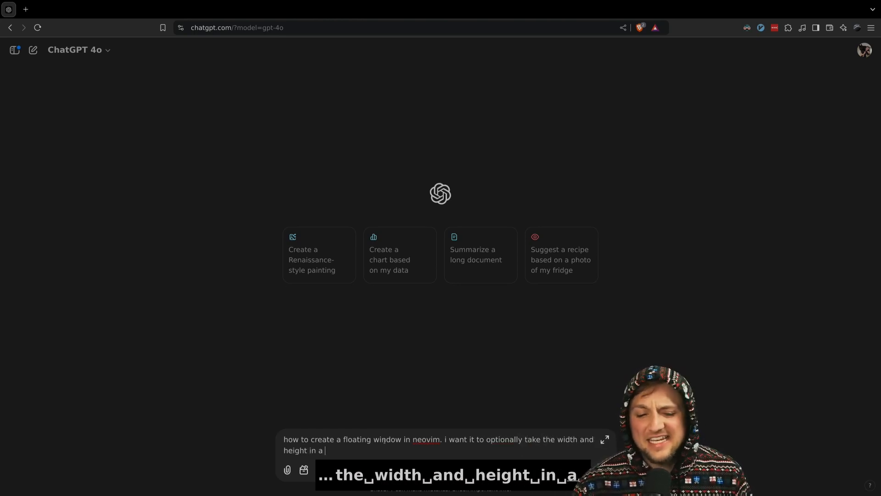
type("table, i want it to d")
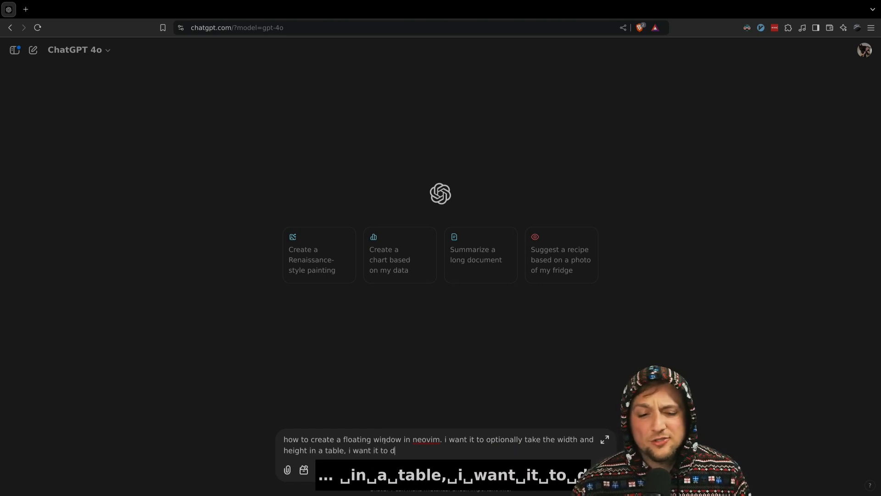
type("efault to 80% of the cu")
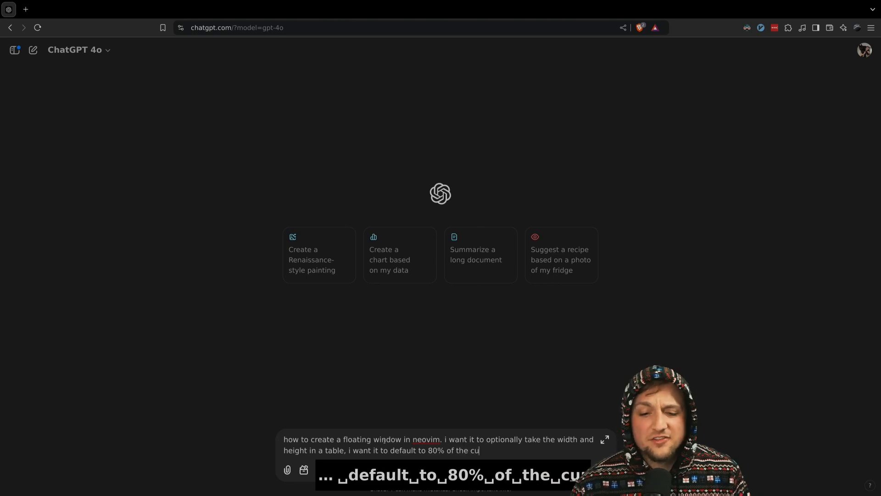
type("rrent screen, i want it")
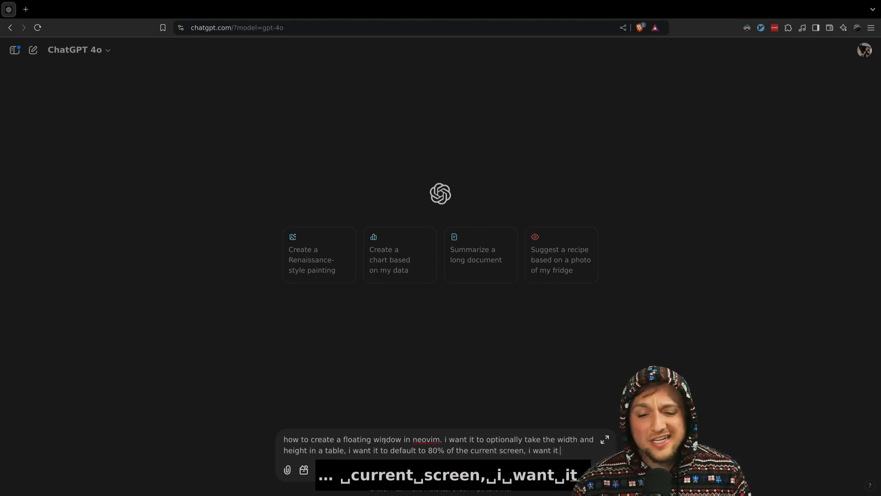
type("to be cent")
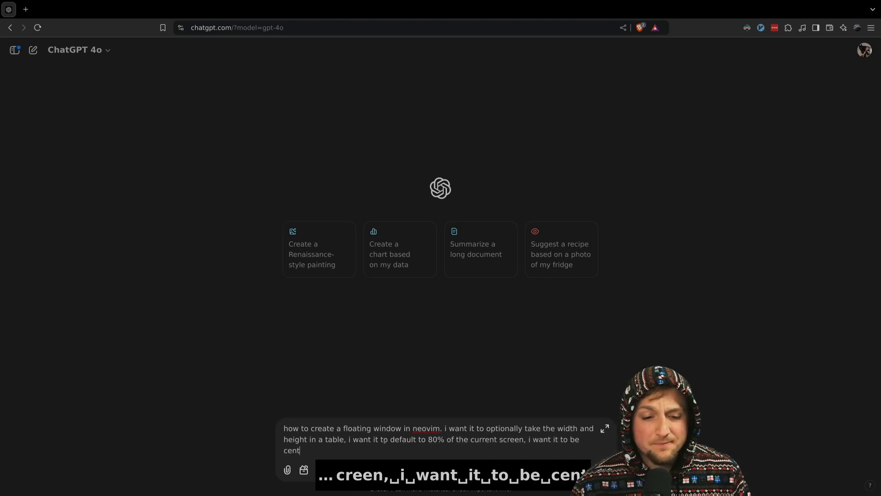
key("Return")
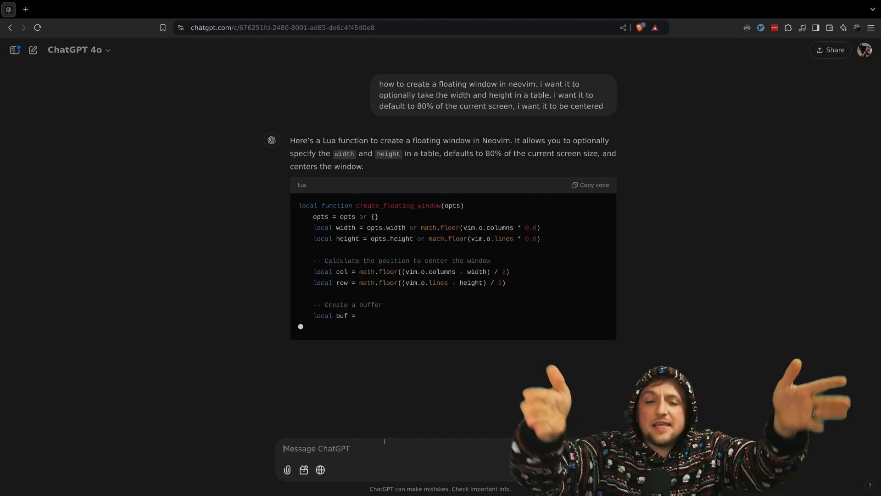
Scroll through the generated Lua floating-window code in the ChatGPT answer
scroll("down", 3)
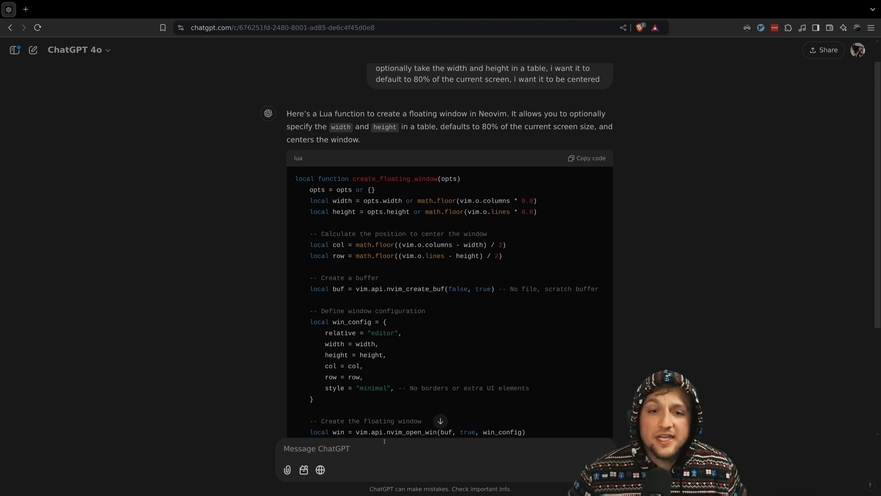
scroll("down", 3)
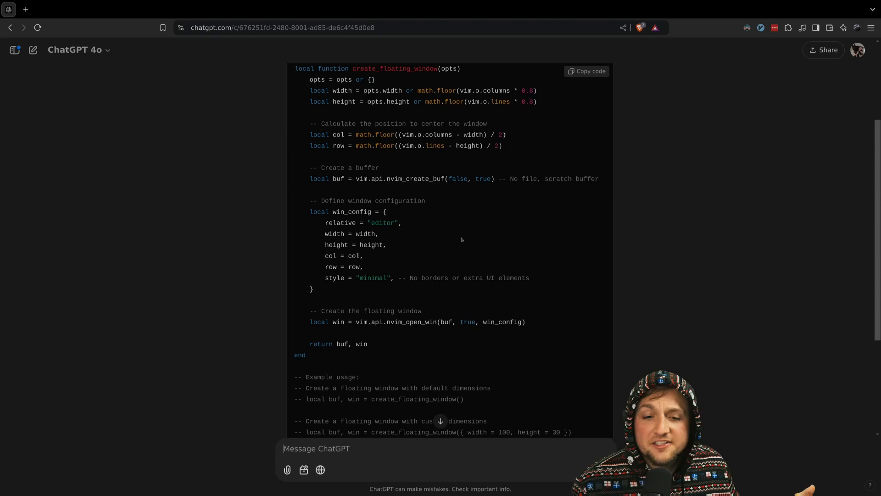
scroll("down", 3)
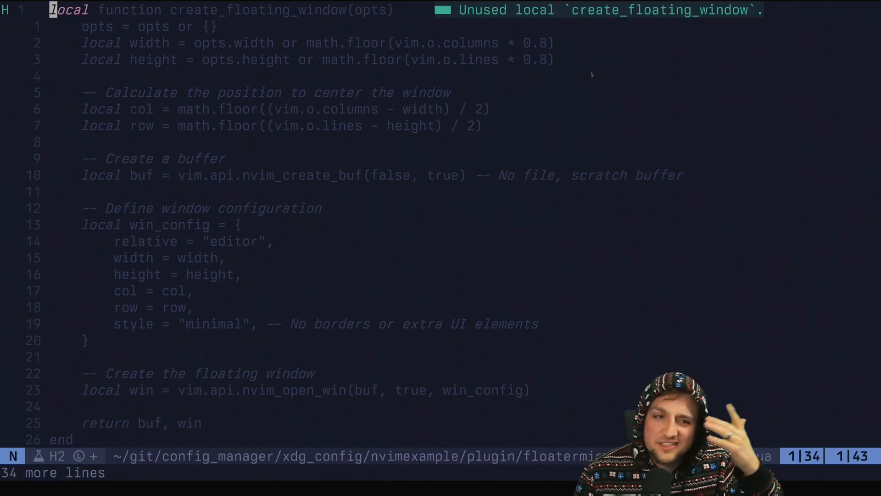
Uncomment the default-size example call at the end of the pasted create_floating_window code
key("G")
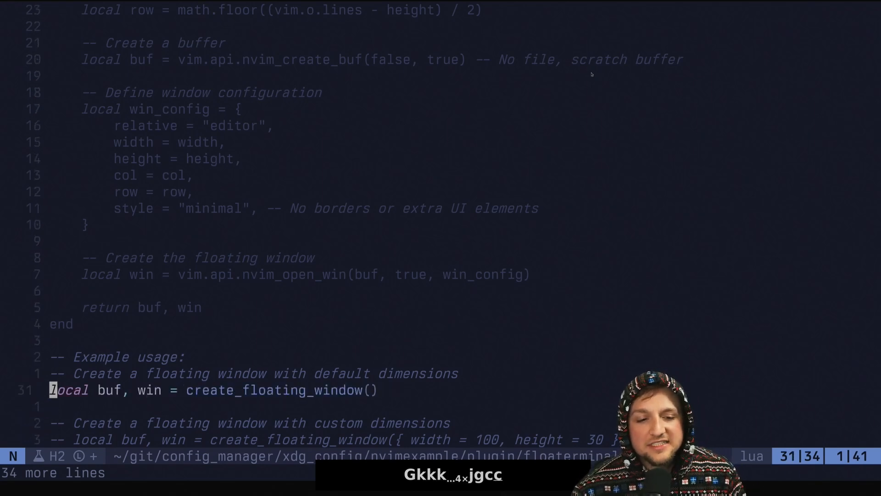
key("o")
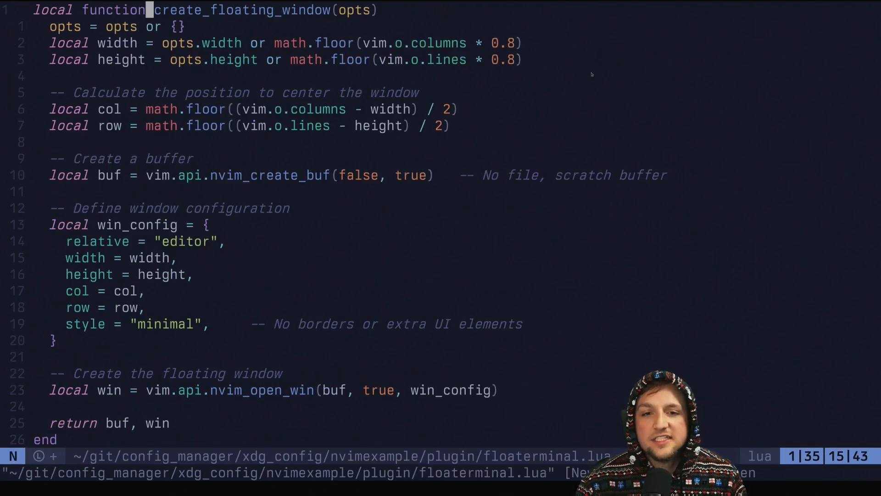
type("ih")
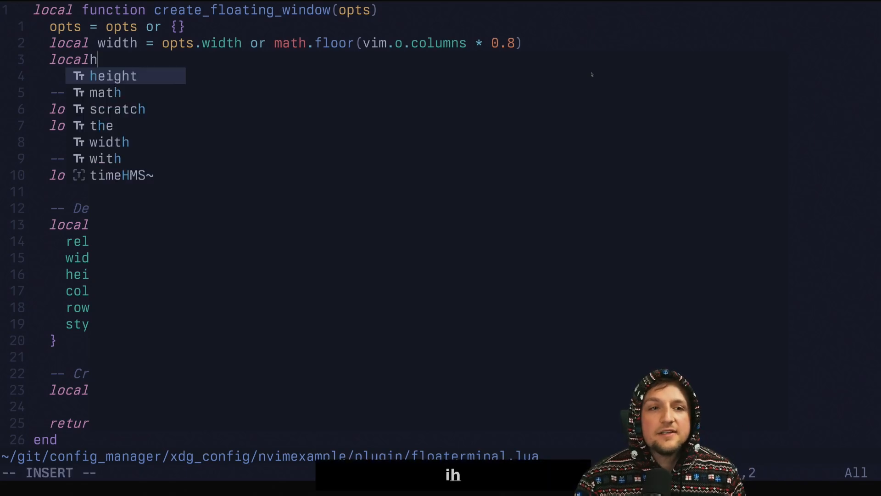
type("ello")
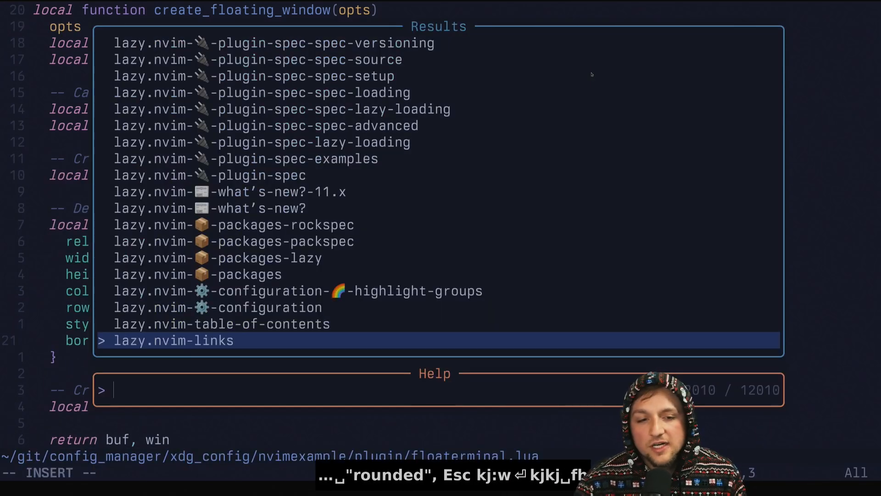
Read the nvim_open_win help entry on border styles such as minimal and rounded
type("win open")
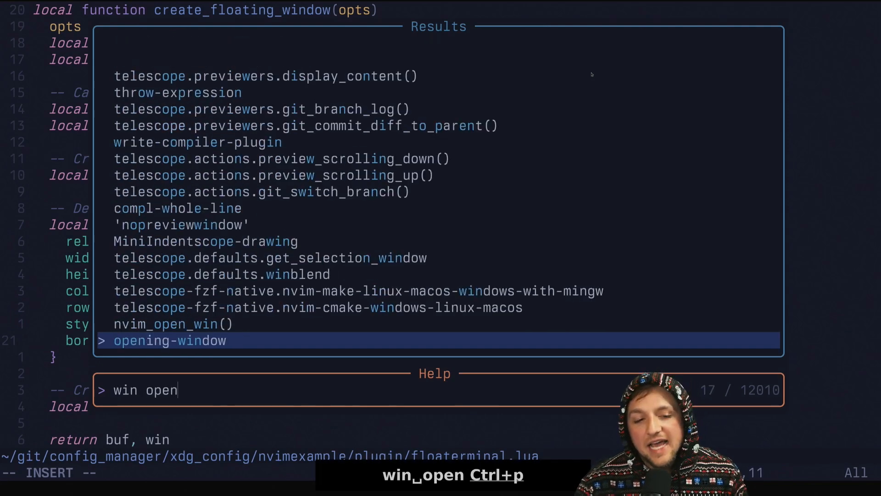
key("Return")
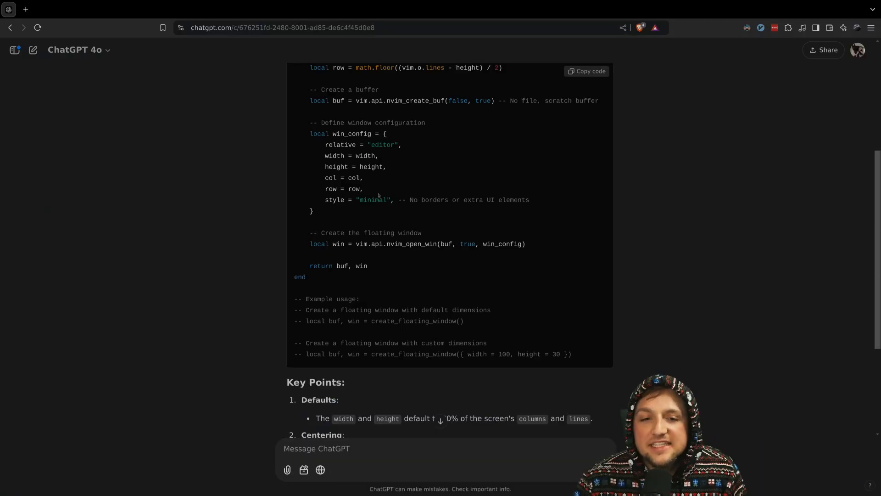
double_click(411, 243)
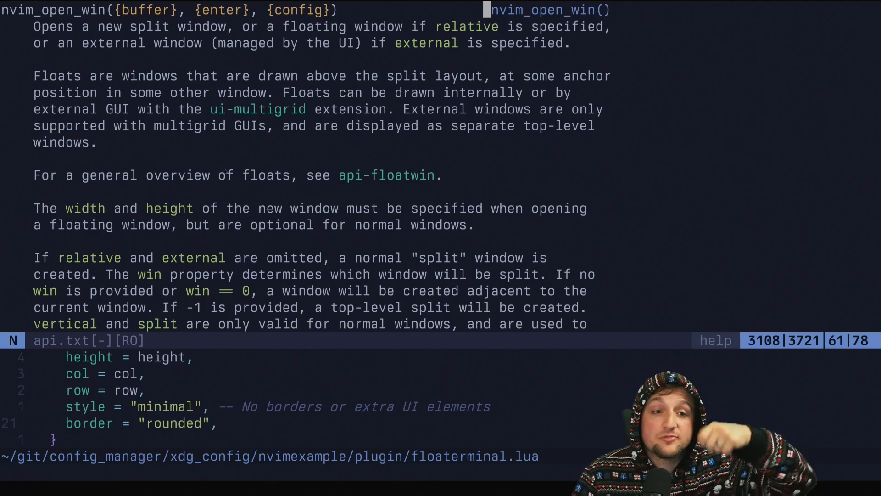
scroll("down", 3)
type("/border")
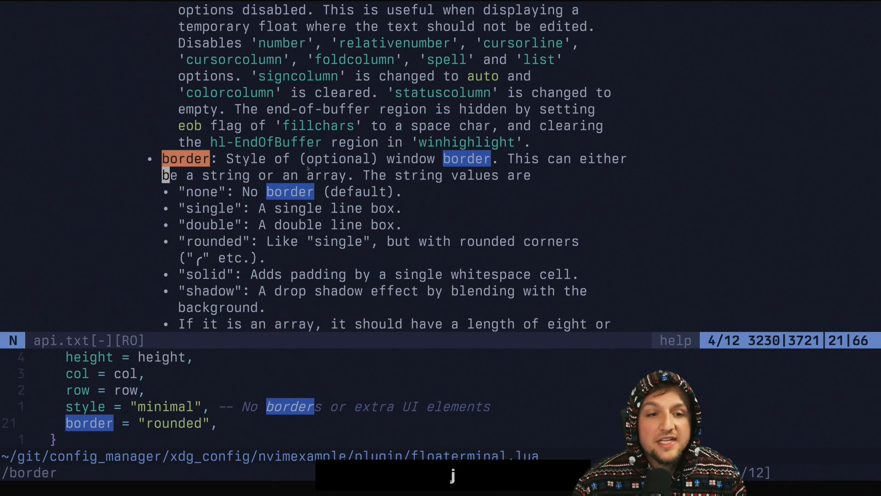
key("j")
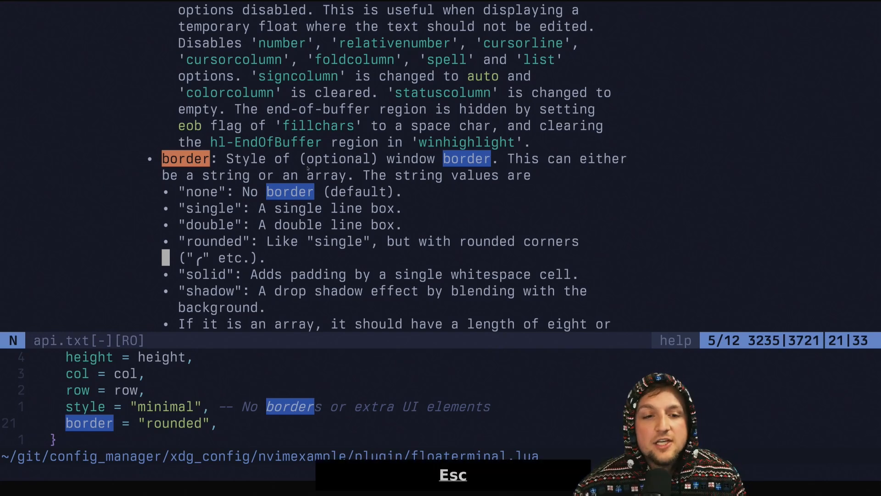
key("j")
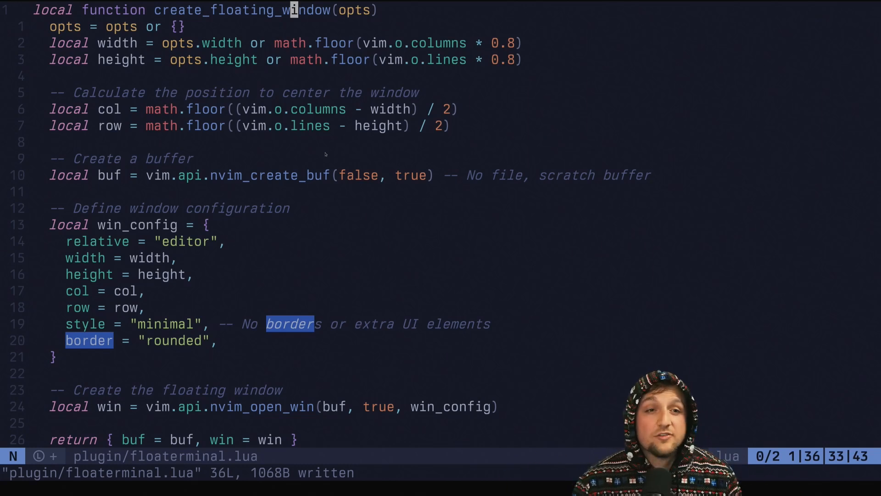
Add a local state table with a floating {buf, win} entry and assign create_floating_window() to state.floating
type("local state = {")
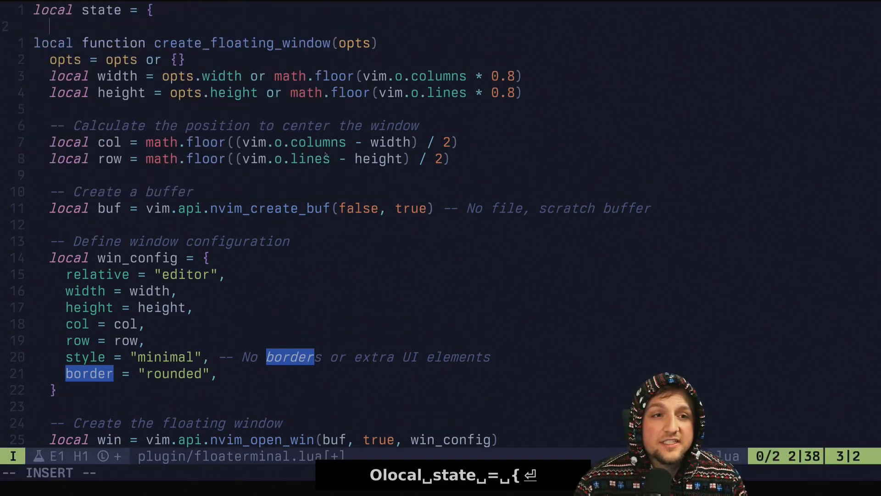
type("floating = {")
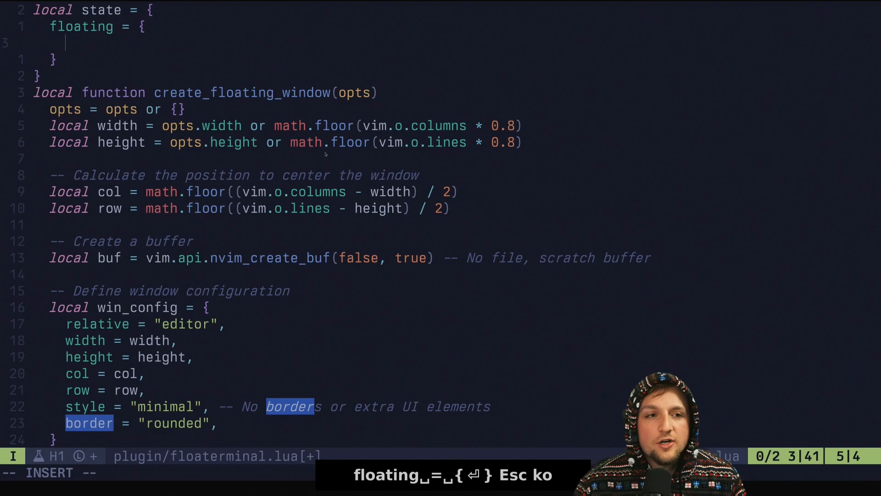
type("buf =")
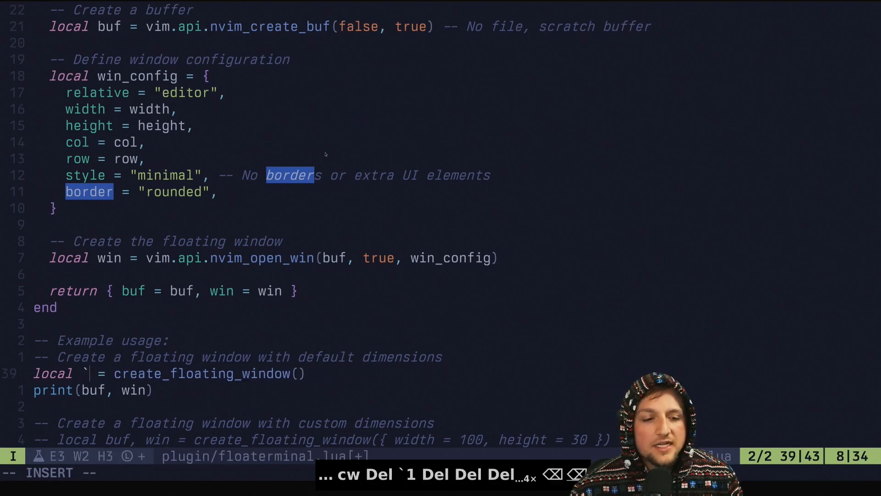
type("state.floating")
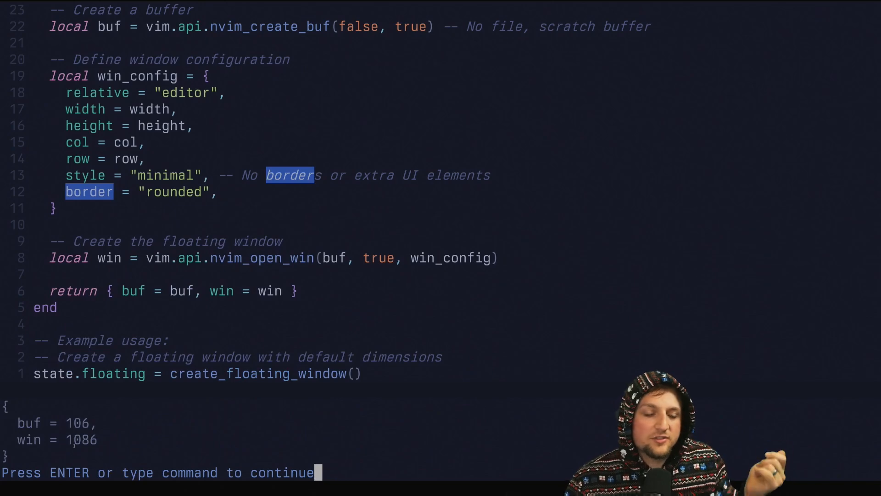
key("Return")
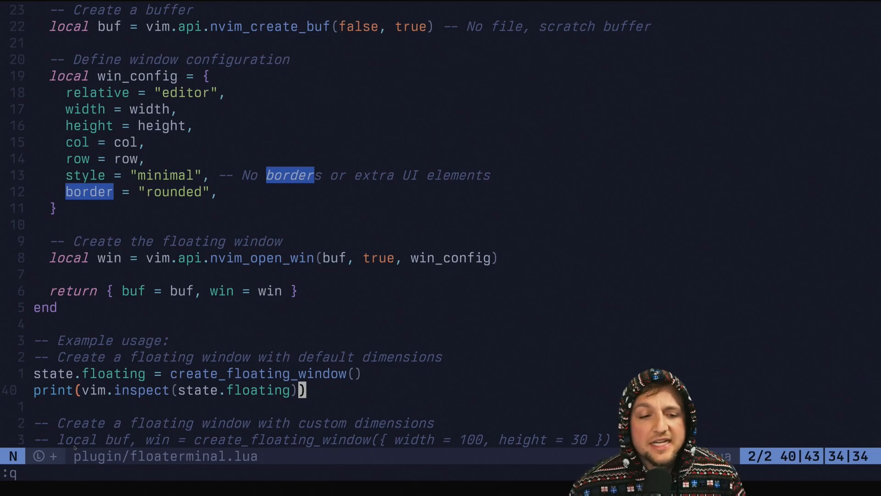
Wrap the state.floating assignment in a Floaterminal user command and run :Floaterminal
key("j")
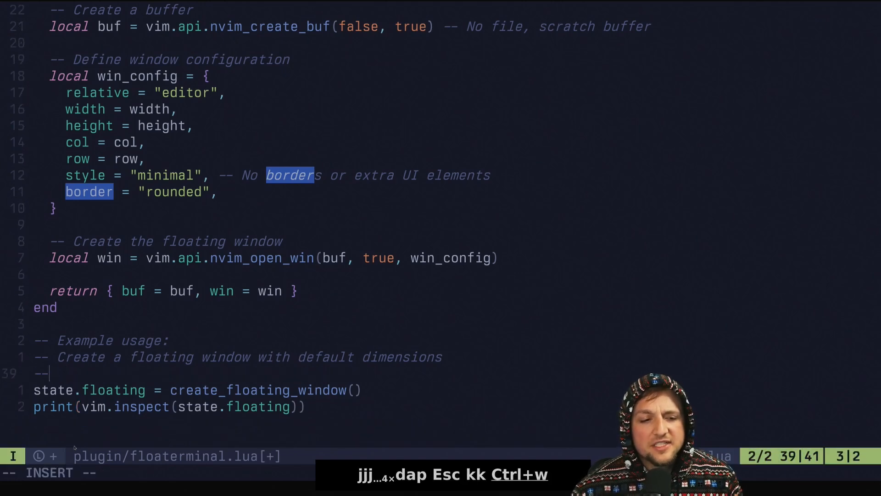
type("vim.api.nvim_create_user_command(\"Floaterminal\", function(")
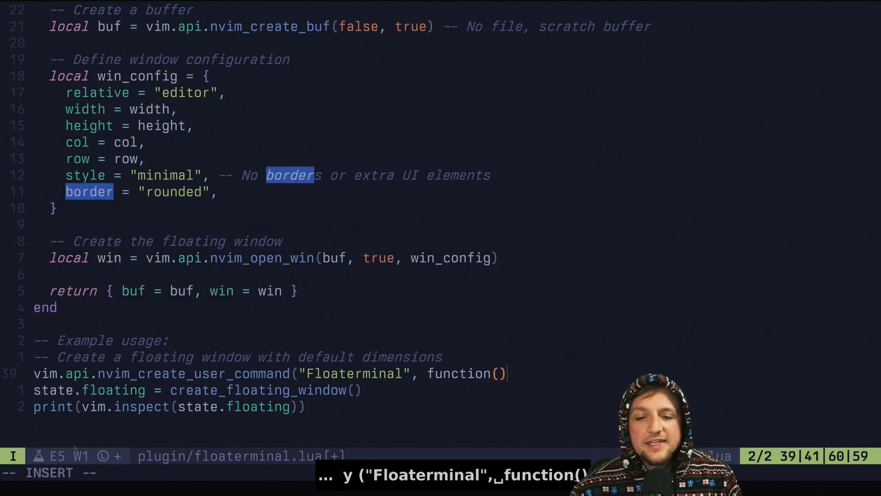
type("end)")
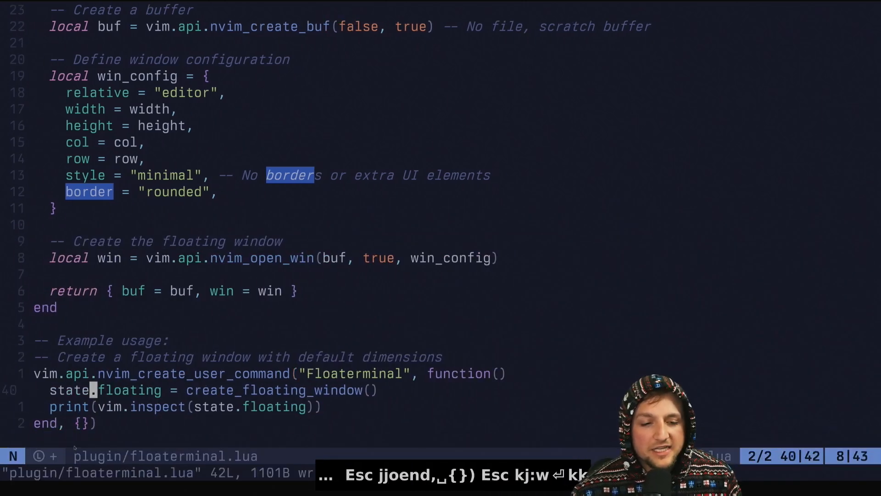
scroll("down", 3)
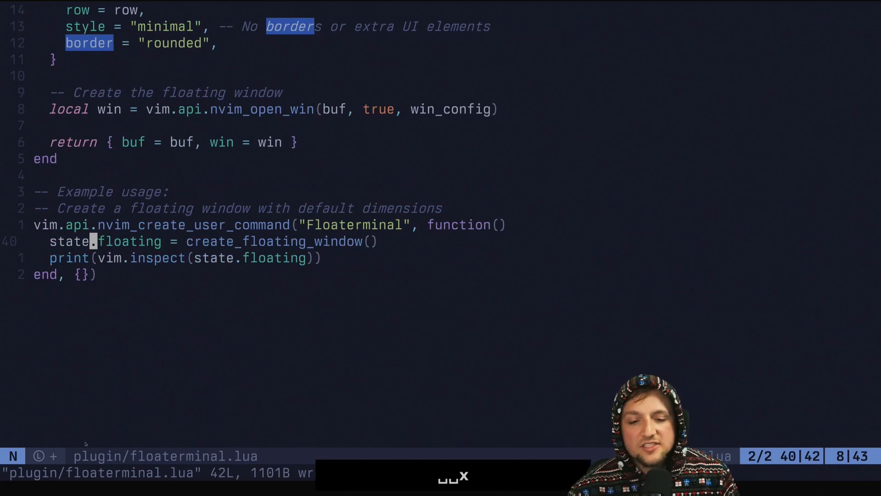
type(":Floaterminal")
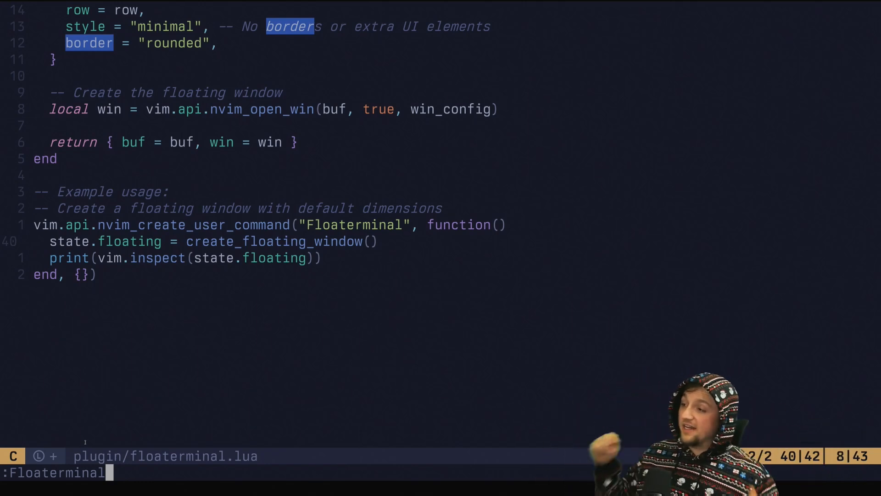
key("Return")
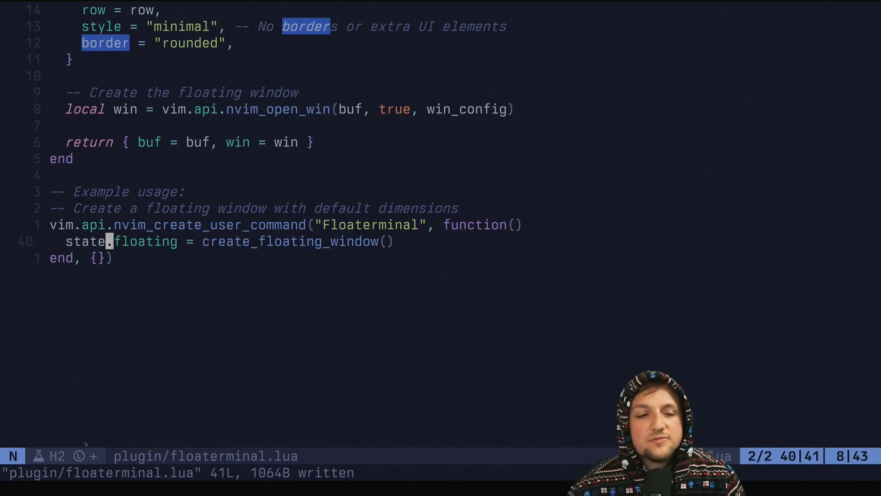
Guard window creation with if not vim.api.nvim_win_is_valid(state.floating.win)
type("if")
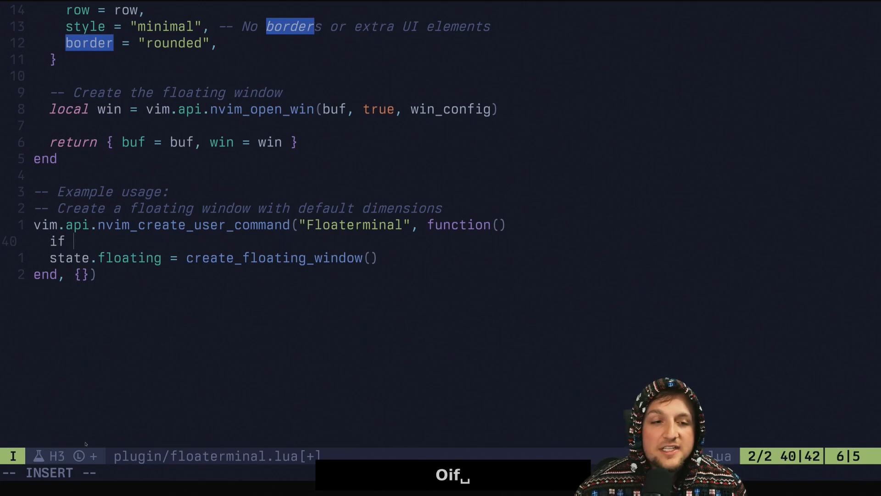
type("not vim.")
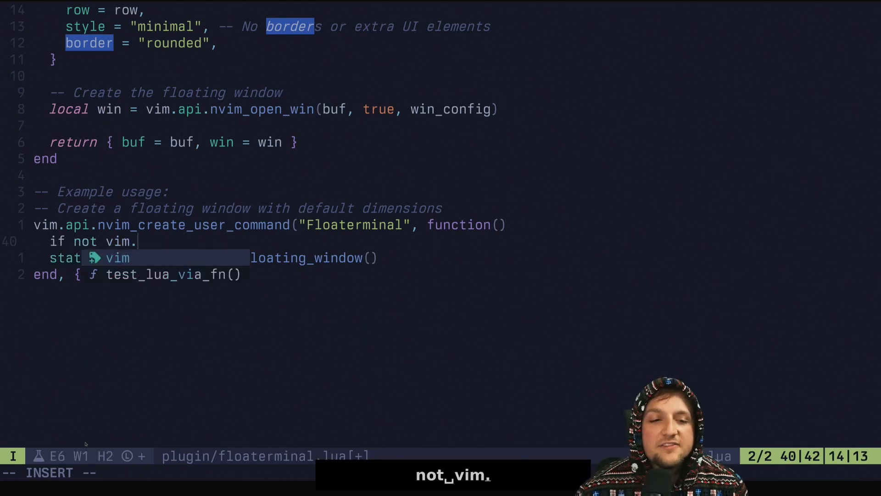
type("api.nvim_win_is_valid(s")
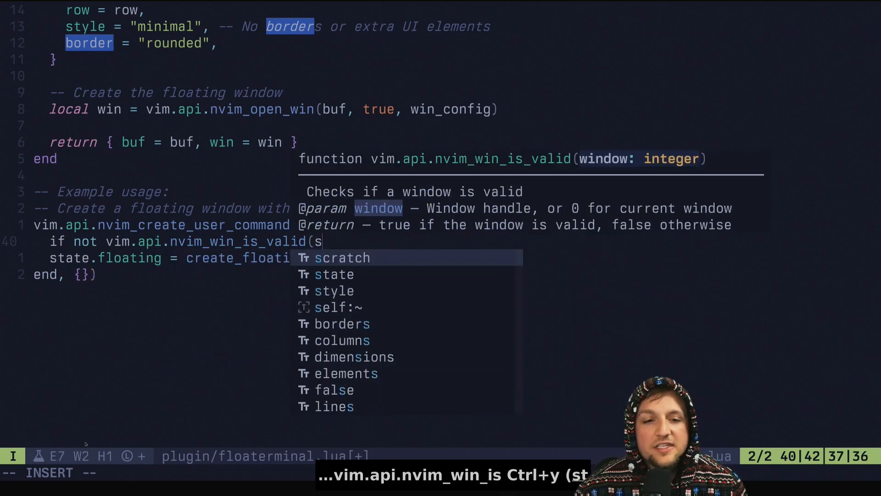
type("tate.floating.win) then")
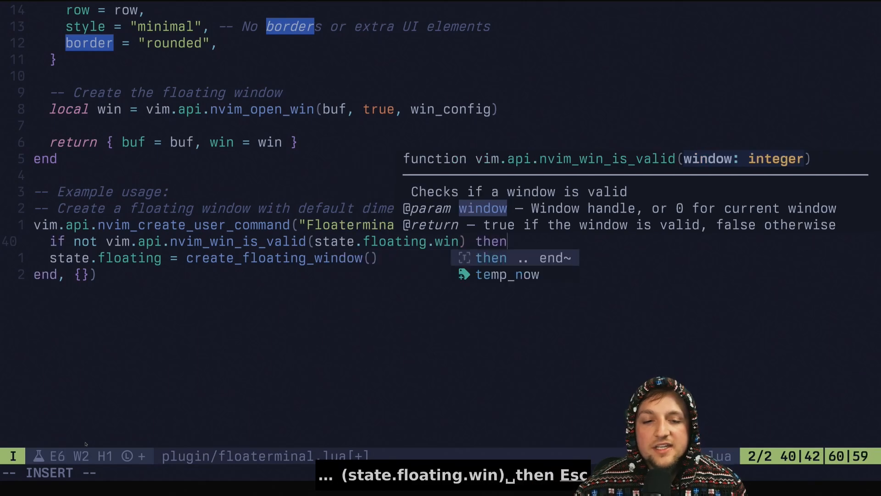
key("Escape")
type("else")
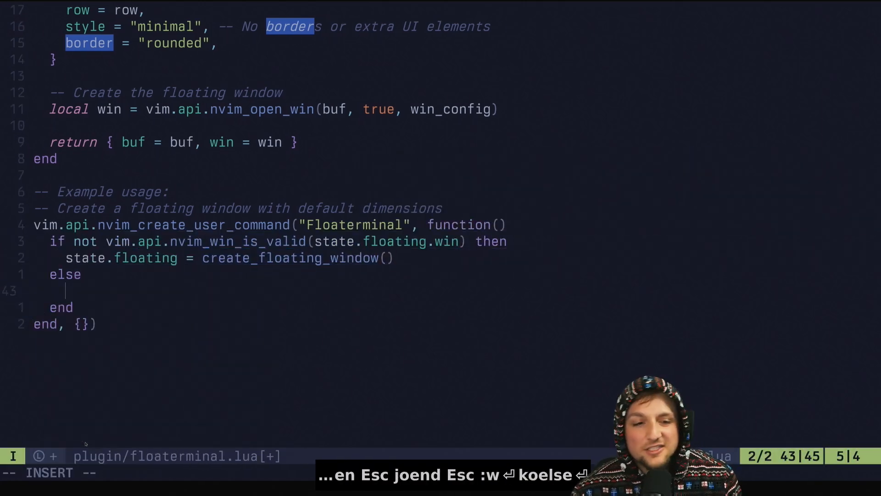
Add the else branch hiding state.floating.win via nvim_win_hide and test by typing 'hello wor' in the window
type("vuim")
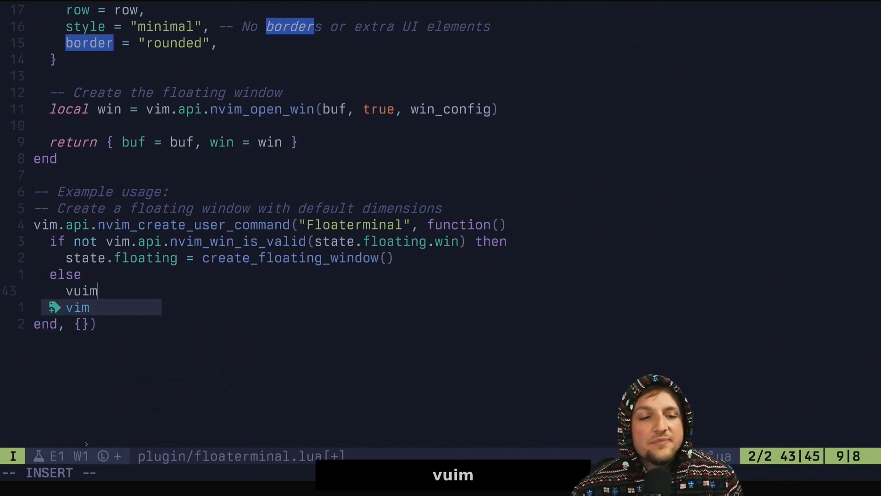
type("vim.api.nvim_win_hide(sta")
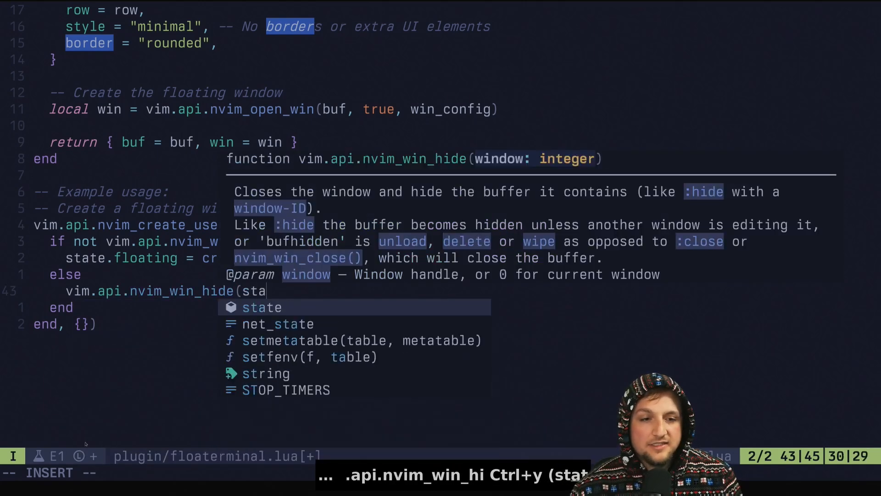
key("Ctrl+y")
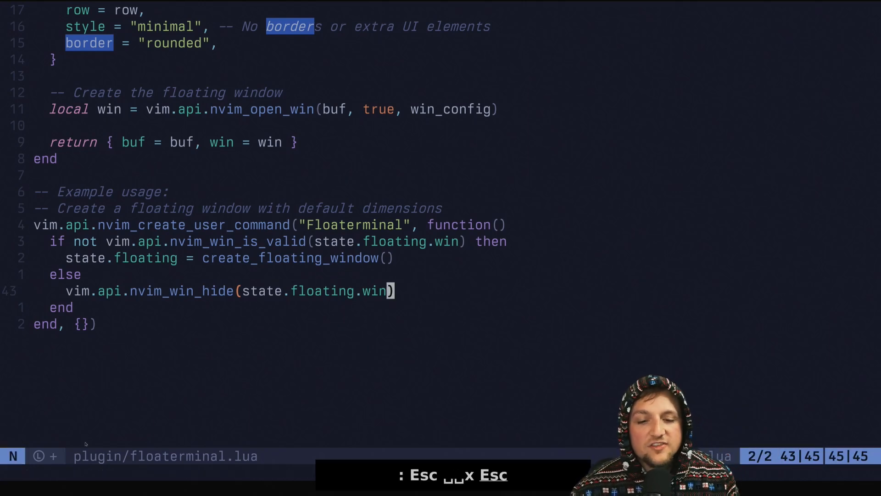
key("Return")
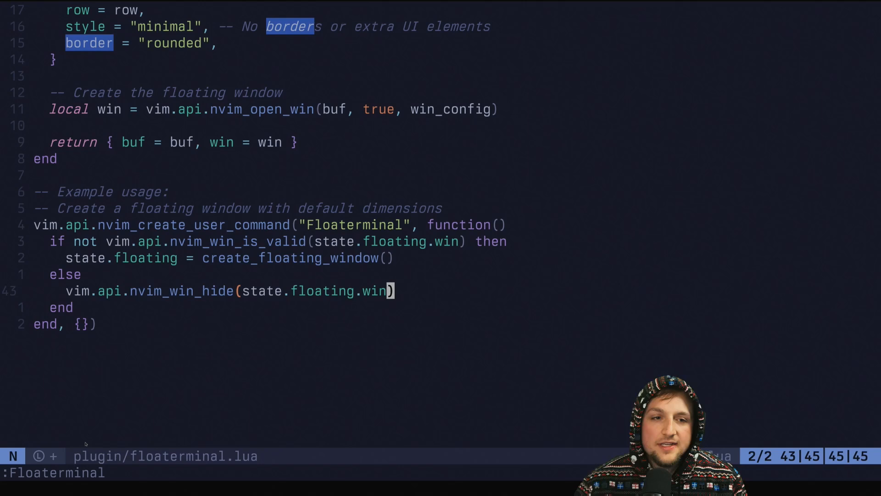
type("hello wor")
left_click(229, 258)
type(" {")
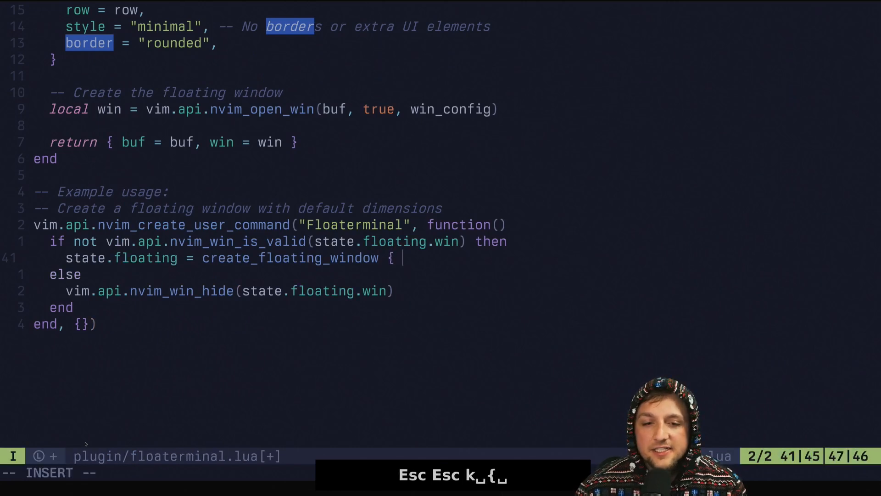
Pass { buf = state.floating.buf } to create_floating_window in the Floaterminal command
type("buf = state.floating.bu")
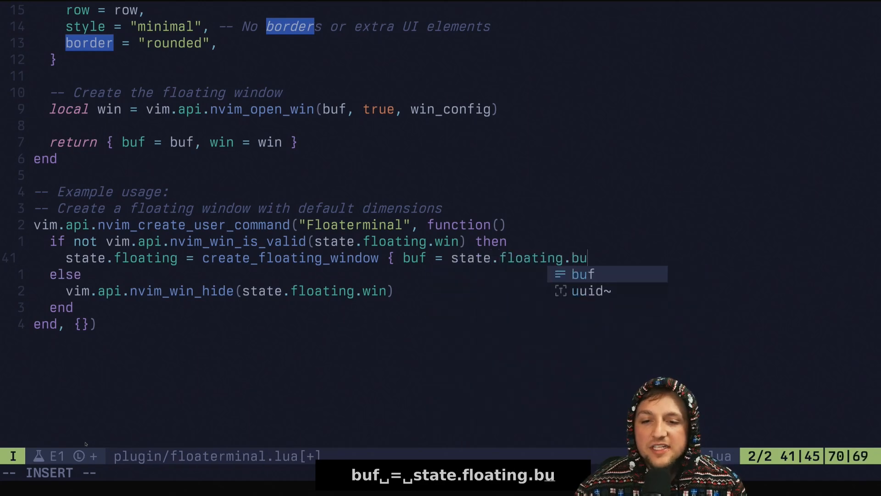
key("Escape")
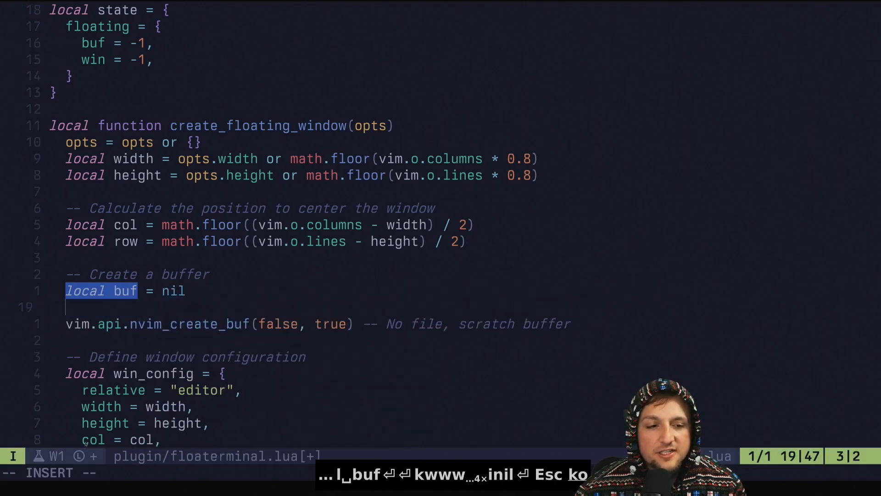
Reuse opts.buf when nvim_buf_is_valid(opts.buf), otherwise create a scratch buffer
type("if vi")
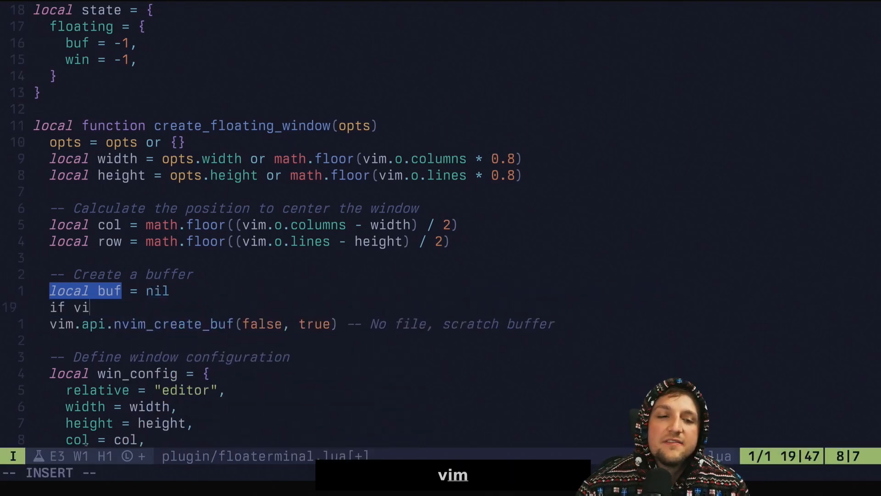
type("m.api.nvim_win")
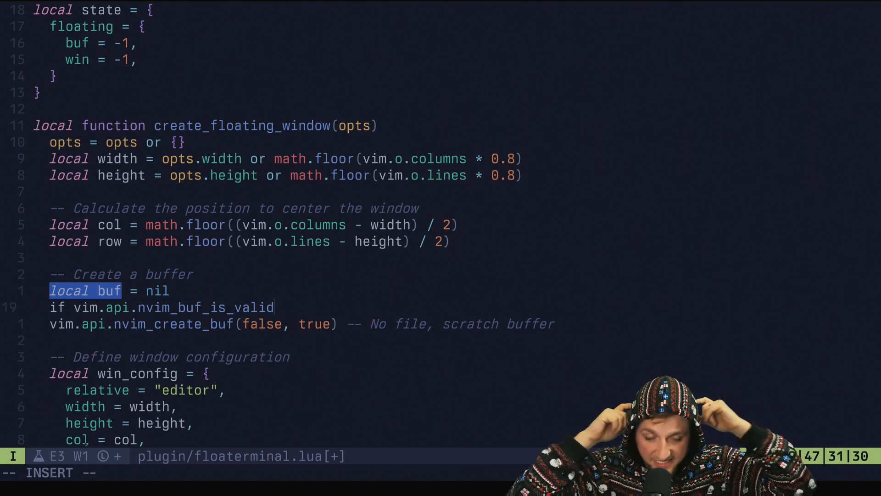
type("(")
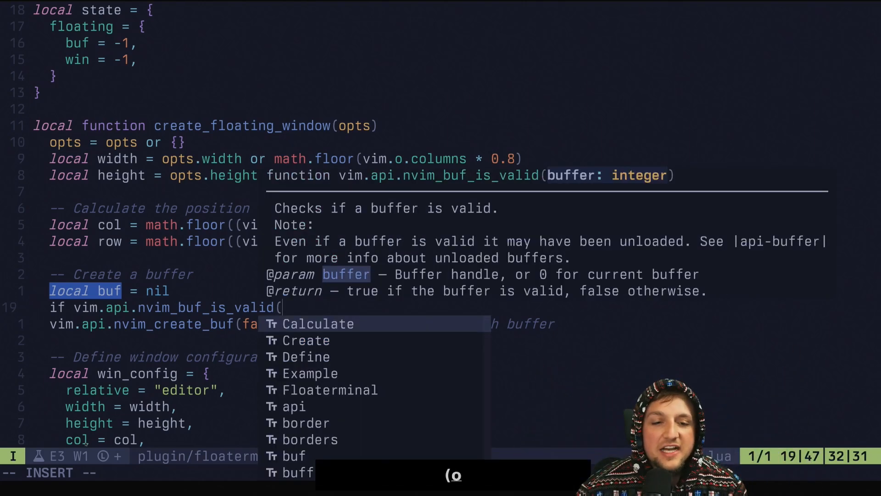
type("opts.buf) then")
type("else")
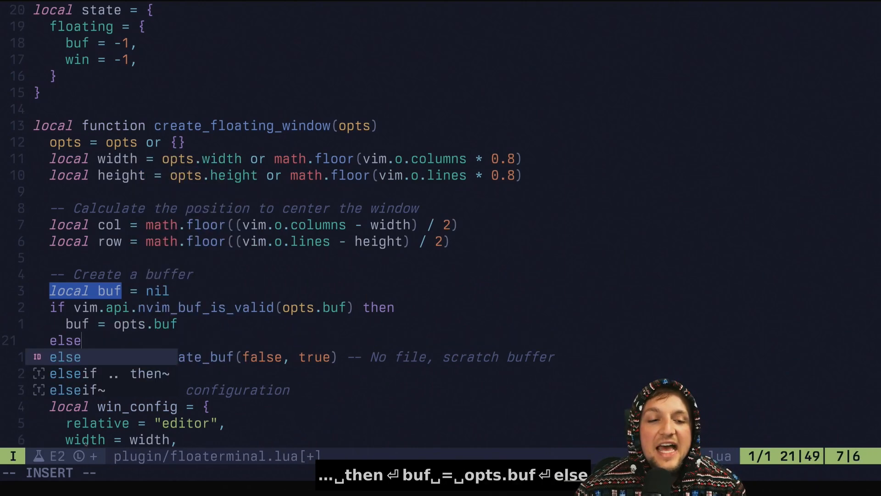
key("Escape")
type("h")
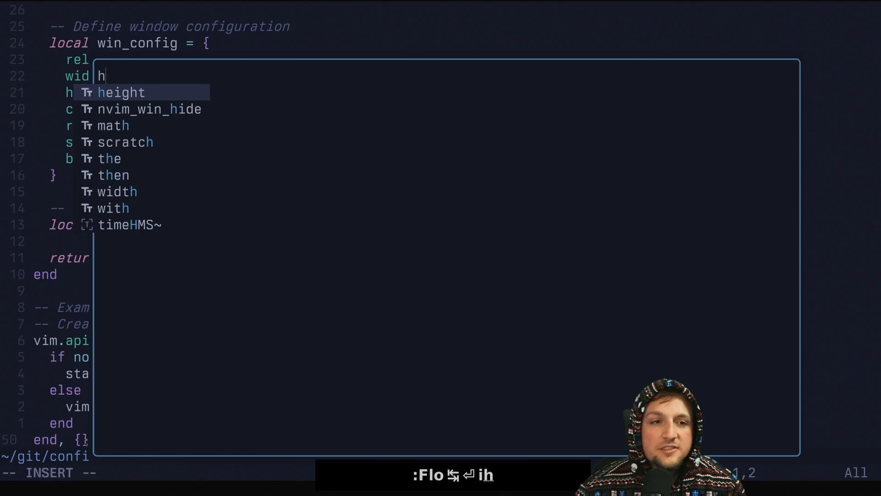
type("ello world")
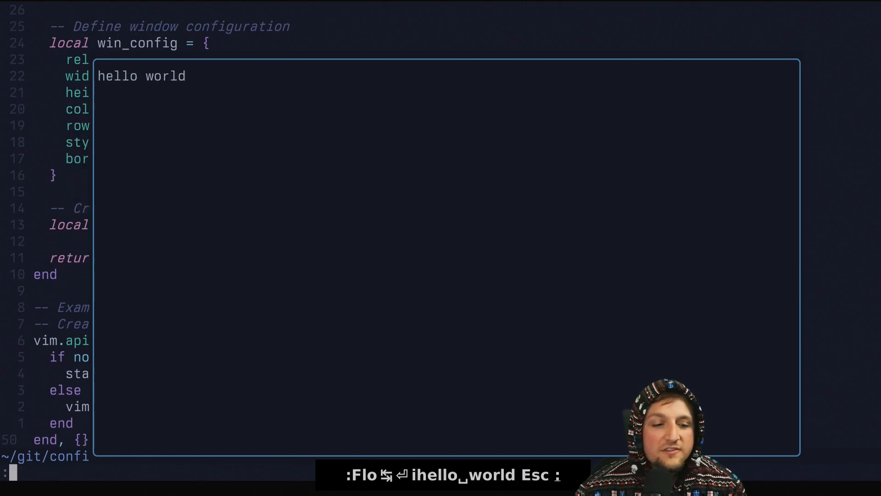
key("Escape")
type("bw!")
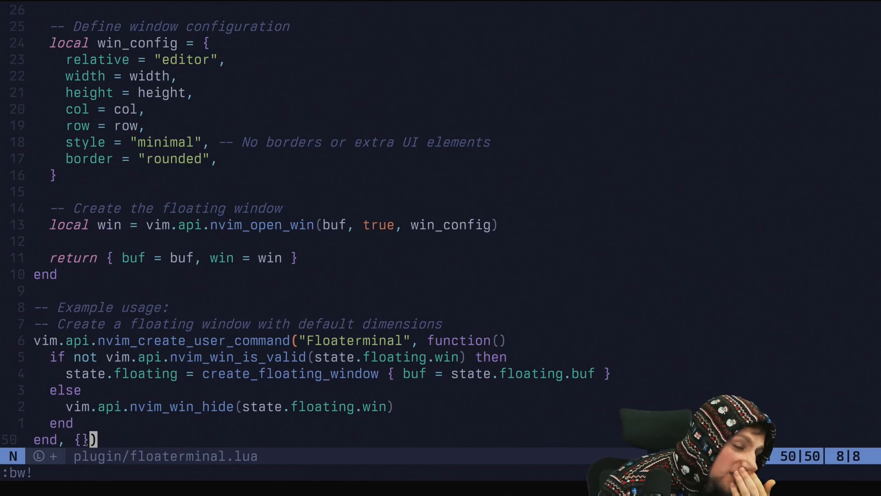
type(":new")
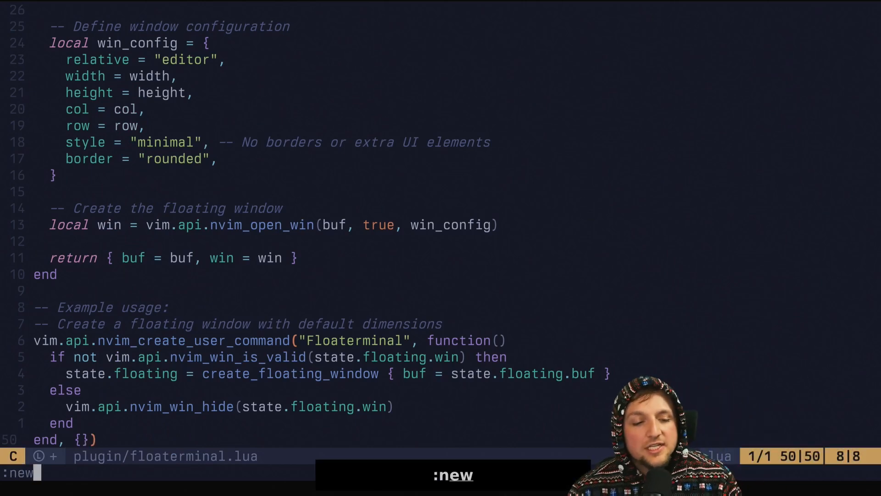
key("Return")
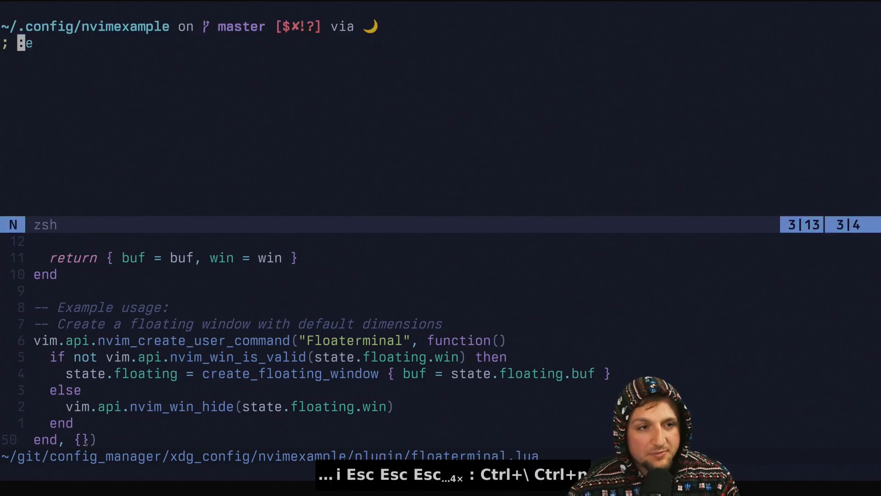
key("Return")
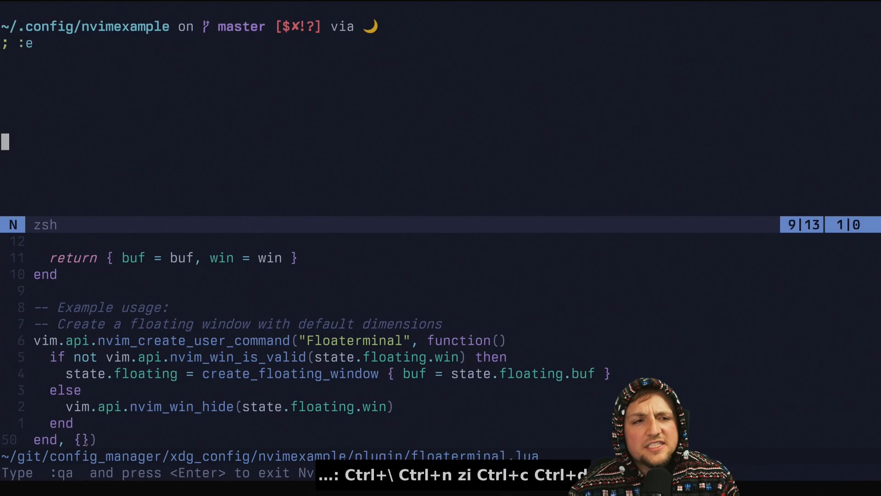
key("Return")
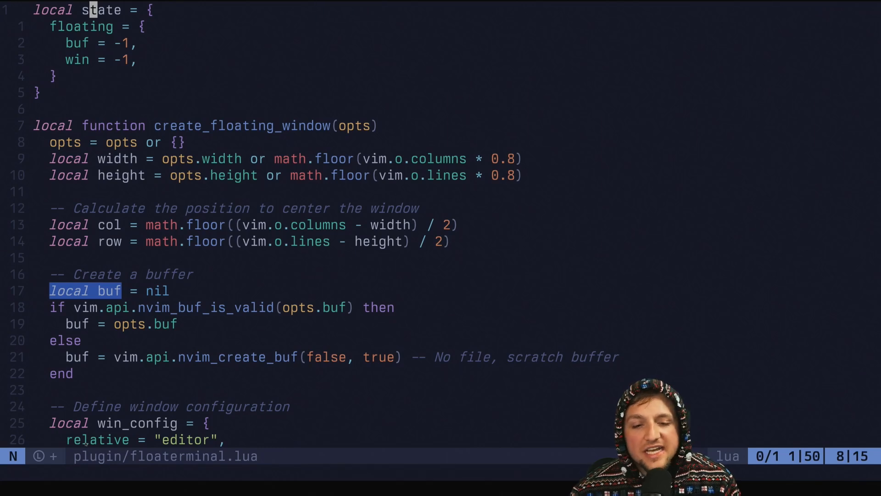
Add vim.keymap.set("t", "<esc><esc>", "<c-\\><c-n>") at the top of the file
key("o")
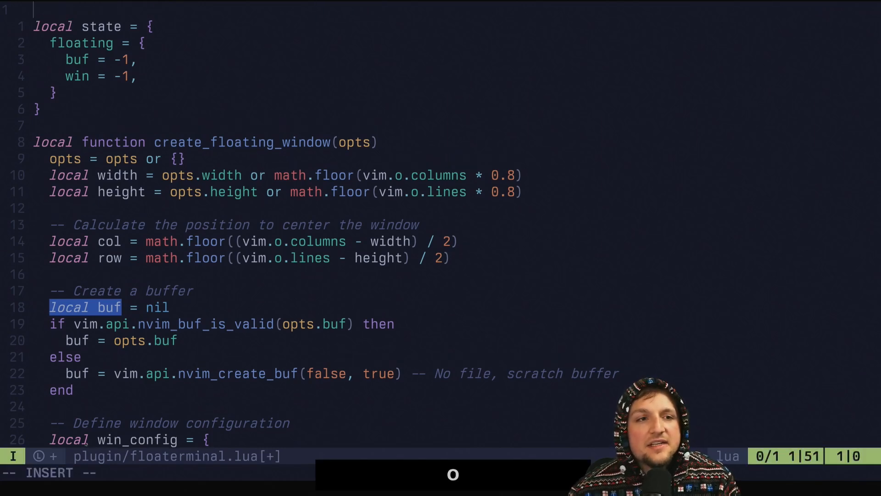
type("vim.keymp")
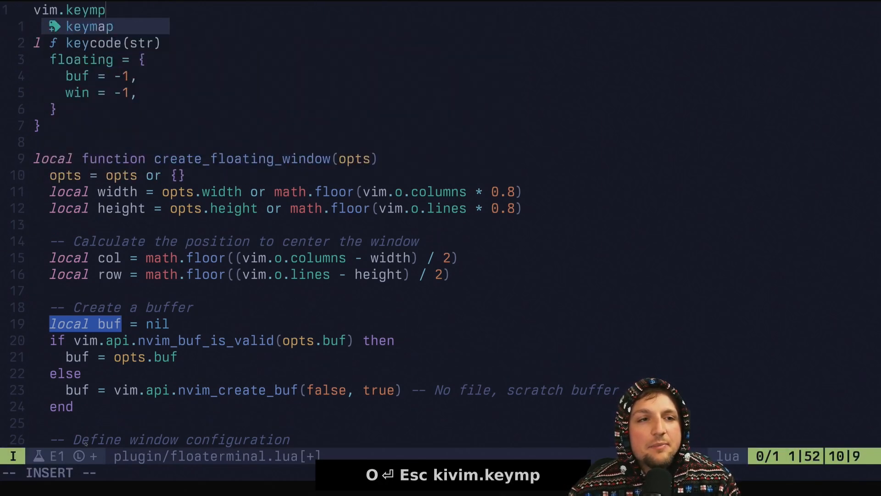
type(".set(\"t")
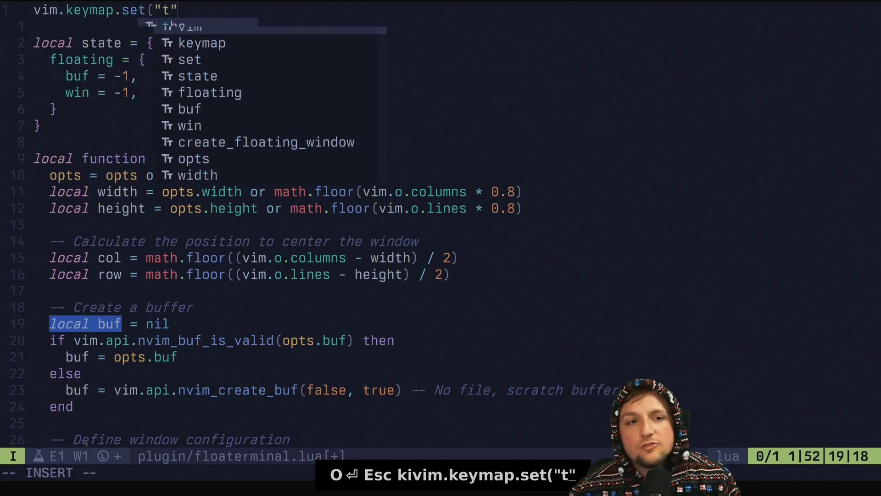
type(", \"<esc><esc>\",")
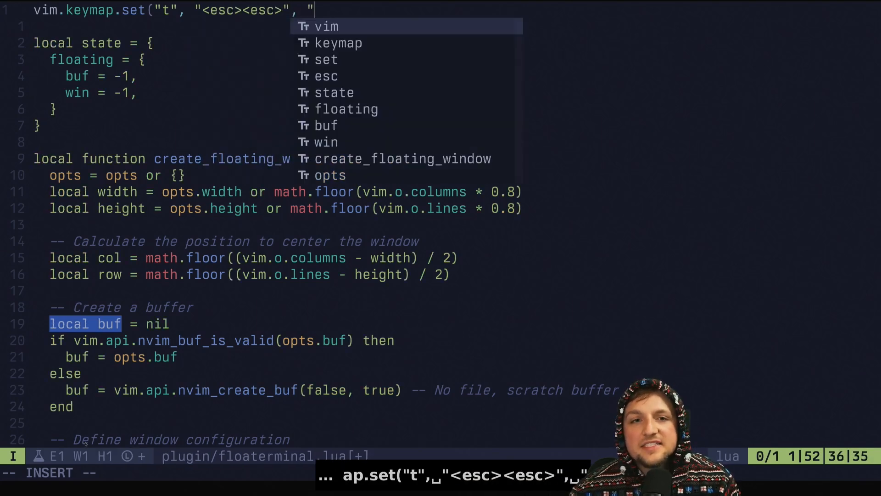
type("<c-\\\\")
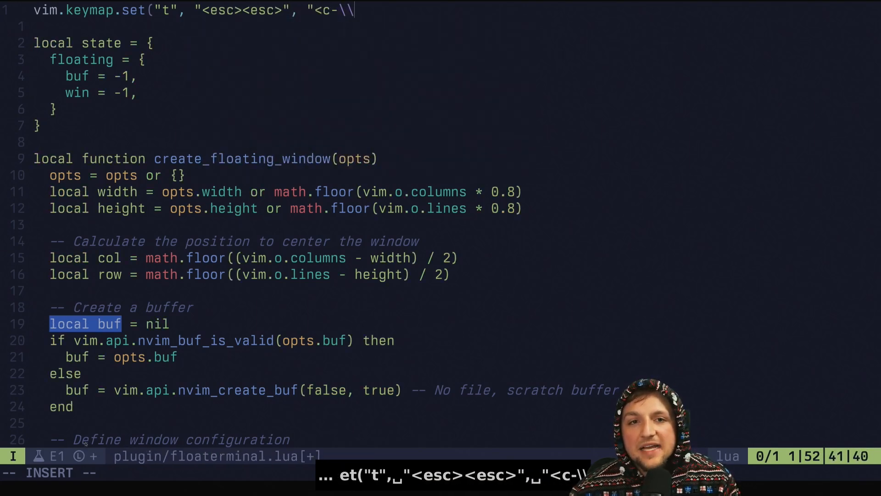
type("><c-n>\"")
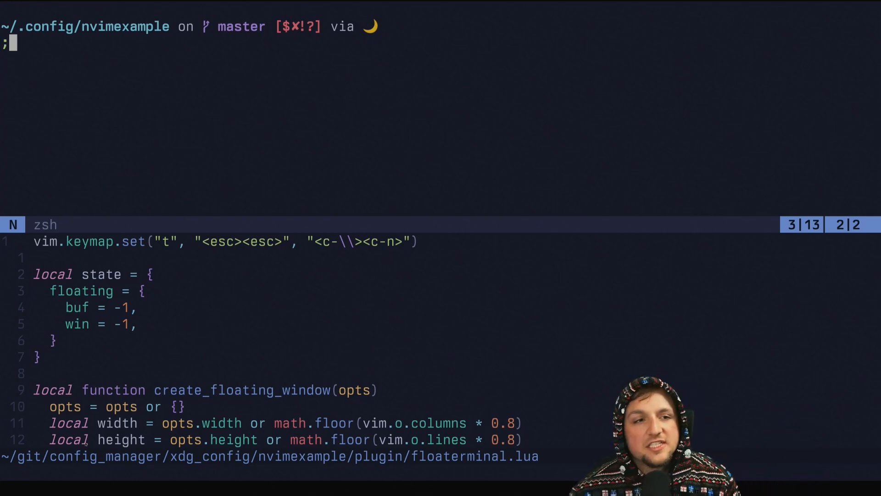
type(":echo")
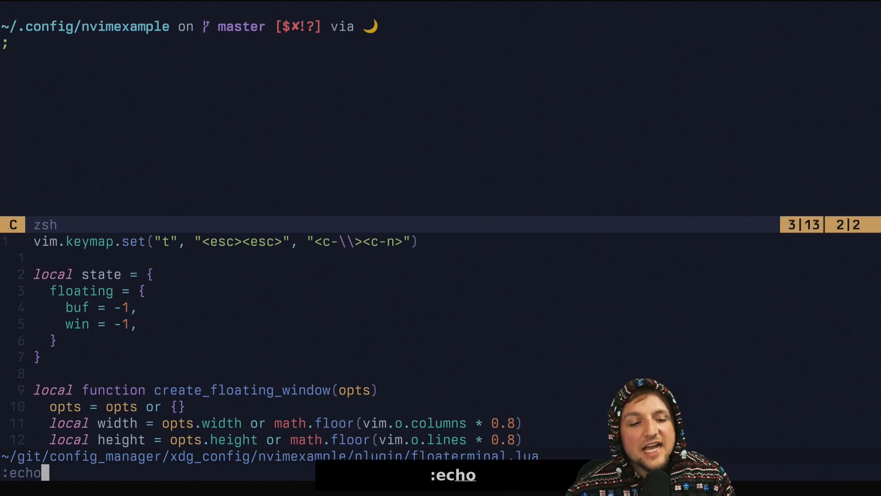
type("^")
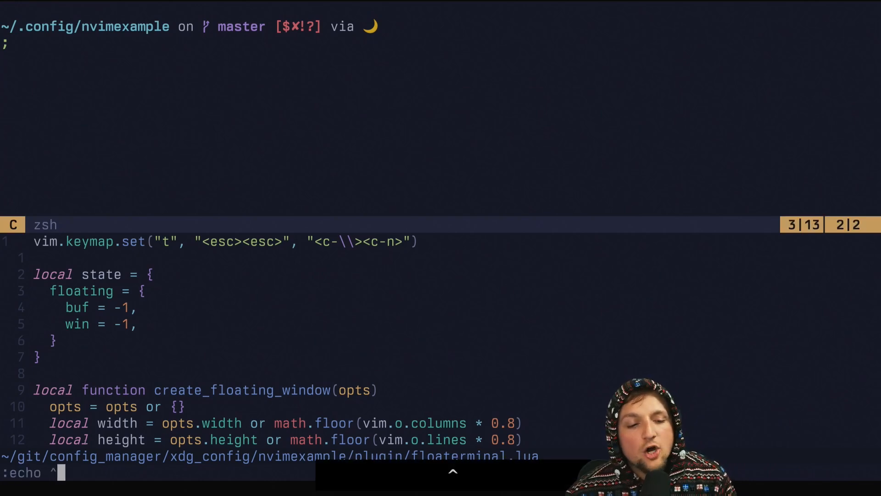
key("Return")
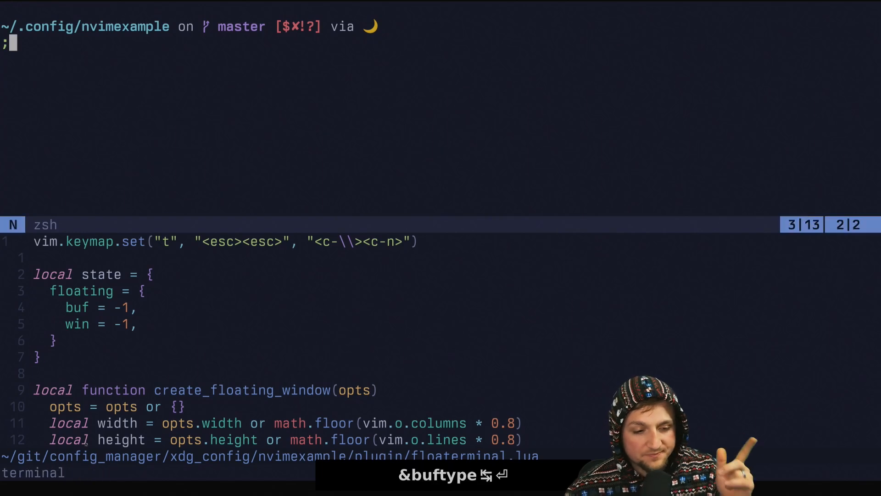
type(":lua")
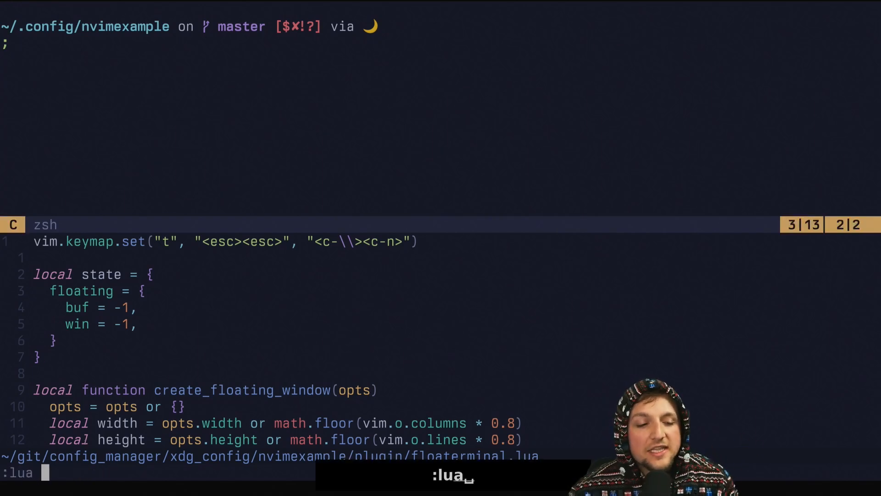
type("vim.bo.buf")
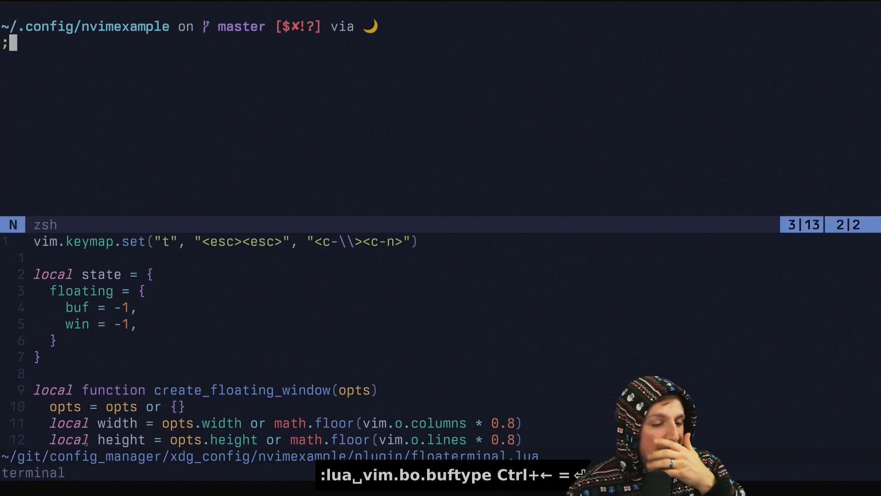
key("i")
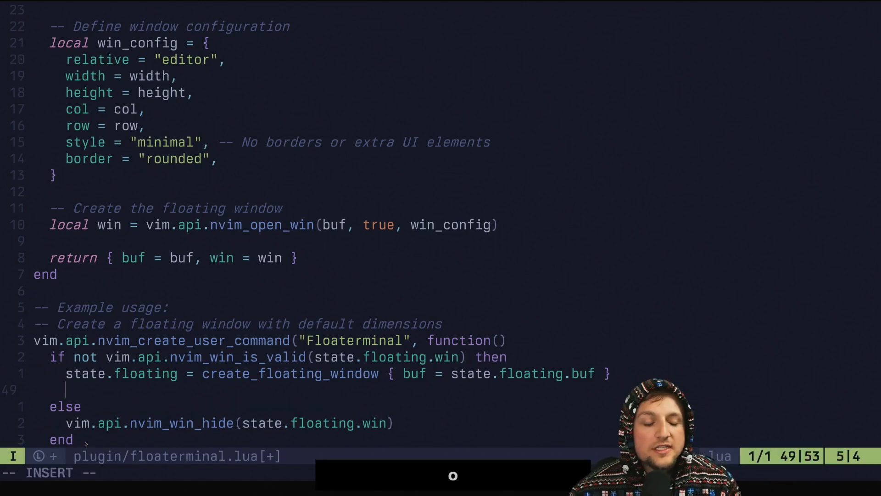
Call vim.cmd.terminal() only when vim.bo[state.floating.buf].buftype ~= "terminal"
type("if not")
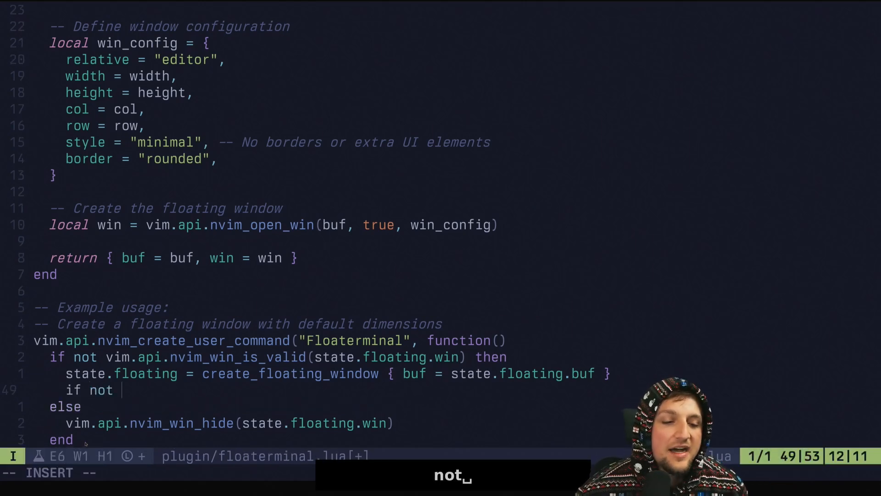
type("vim.bo[")
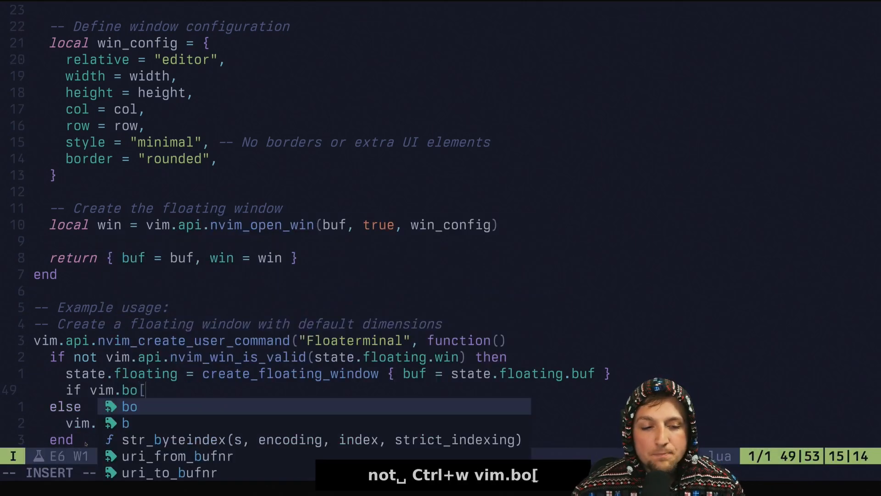
type("state.floating.")
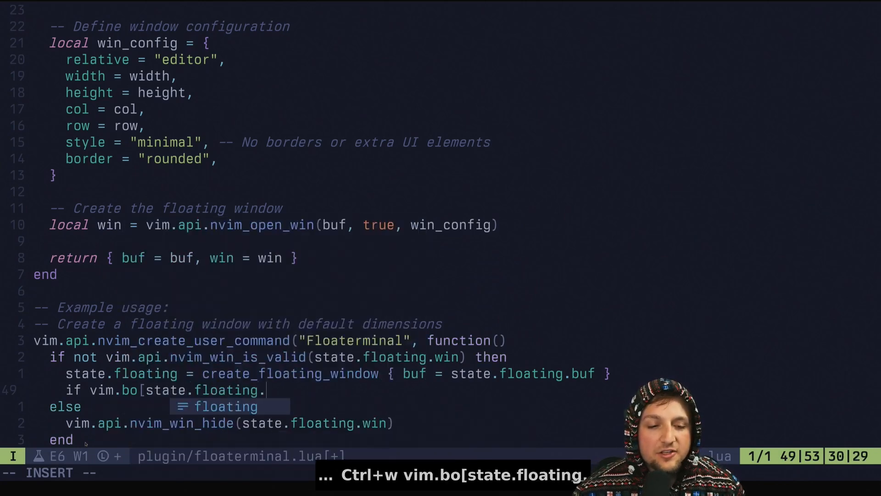
type("buf].buftype ~=")
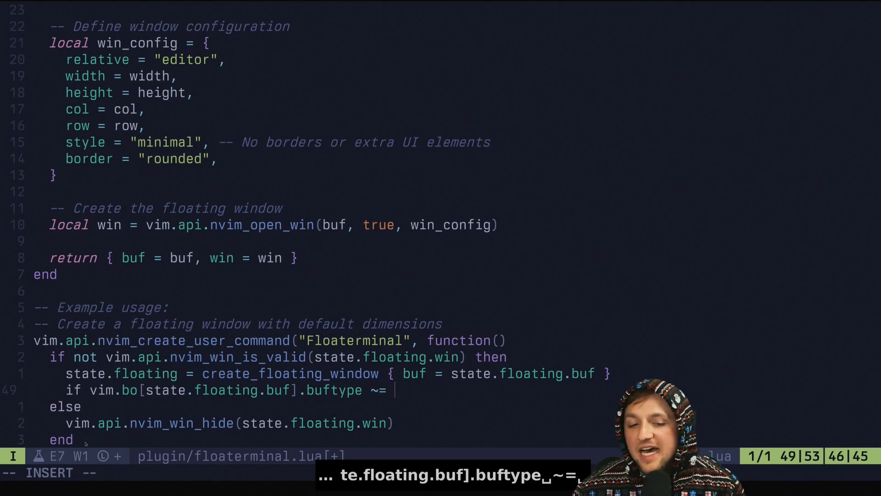
type("\"terminal\" then")
type("vim.cmd.term()")
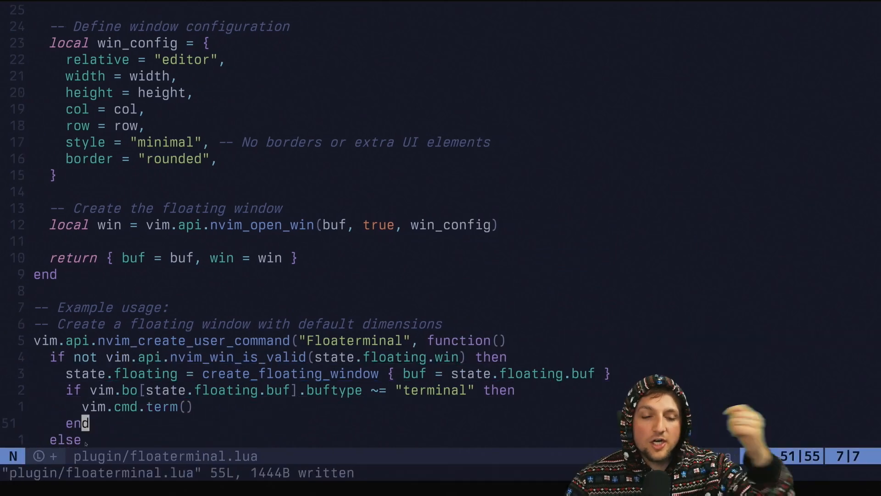
scroll("down", 3)
type("inal")
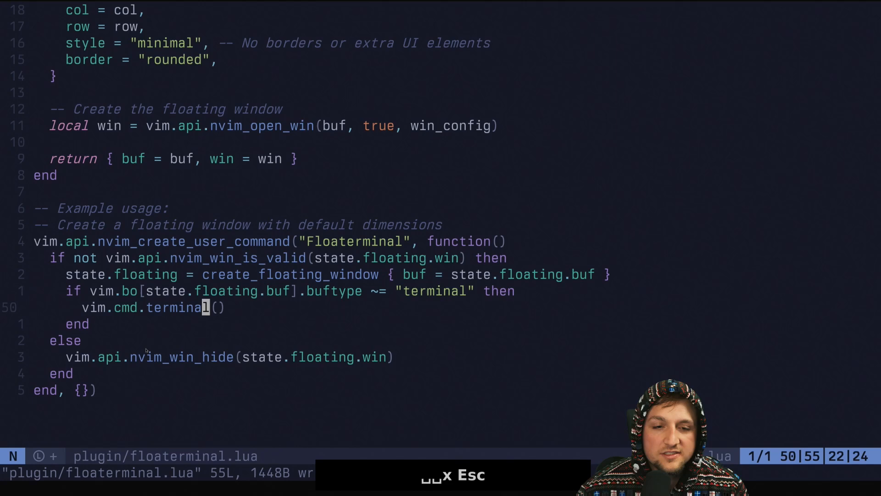
key("Return")
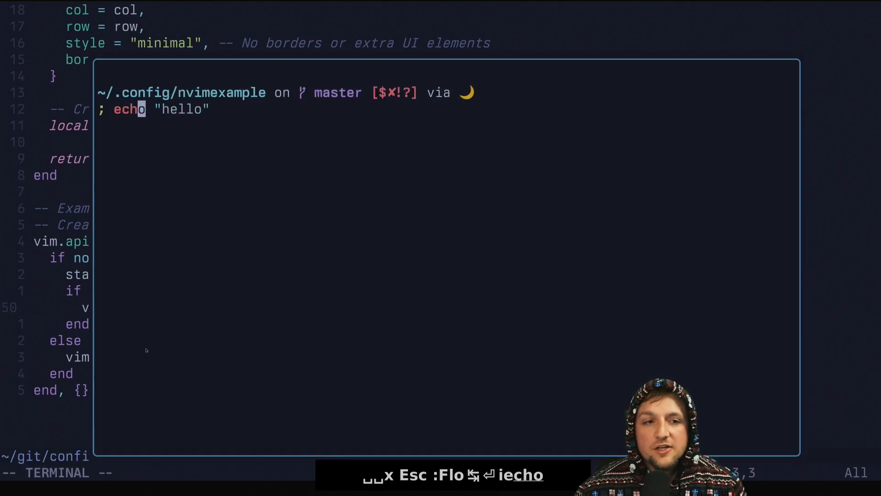
key("Return")
type(":Floaterminal")
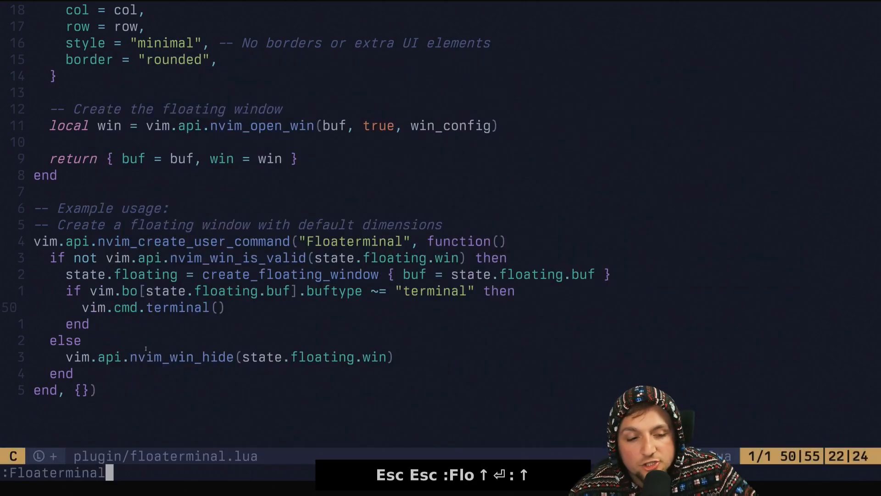
key("Return")
type("cd")
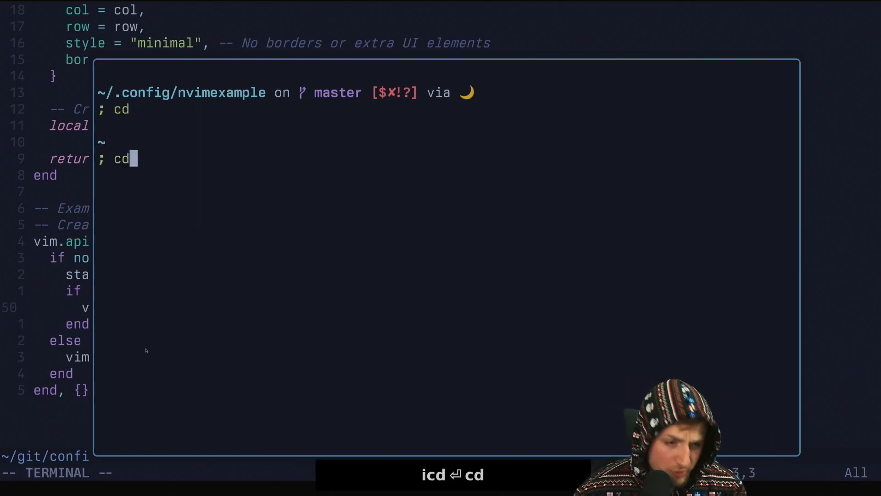
type("git/feud.ml")
type("dune build -w")
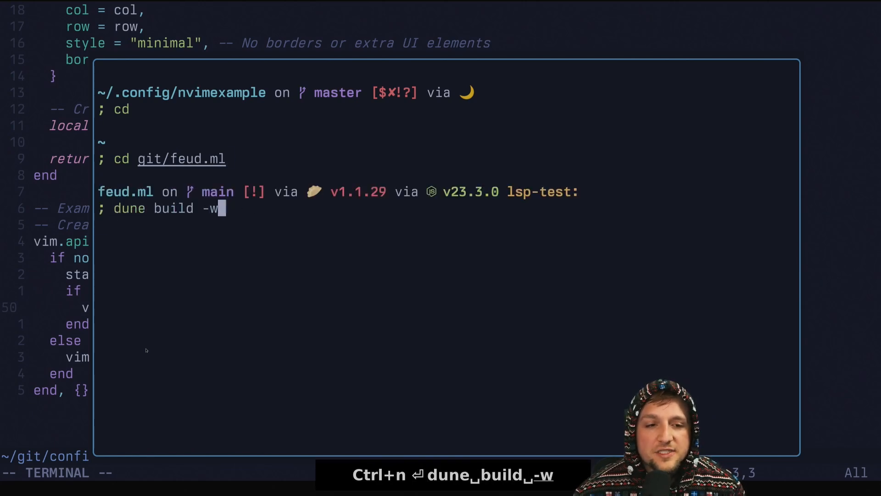
key("Return")
type(":Floaterminal")
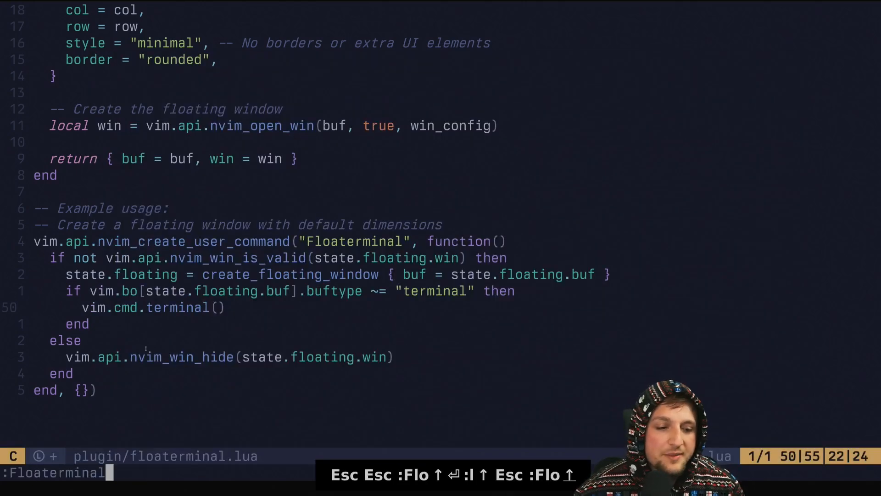
key("Return")
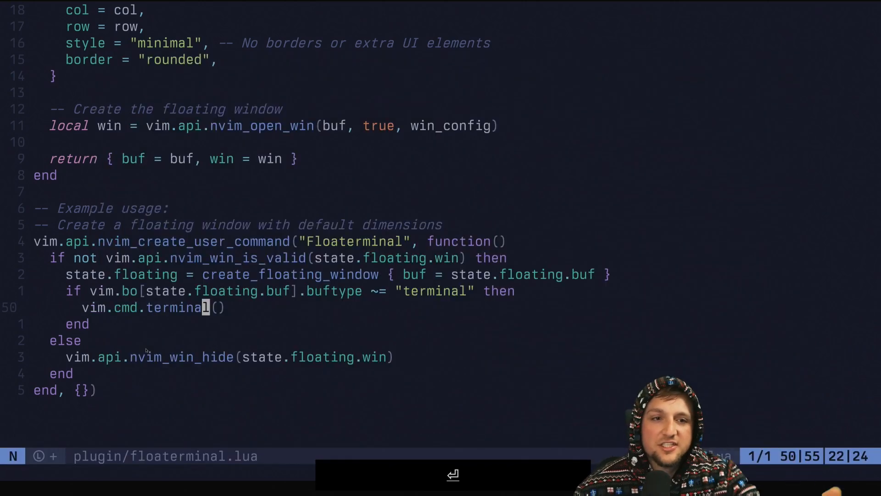
Extract the inline function into 'local toggle_terminal = function()' and reference it from the Floaterminal command
key("G")
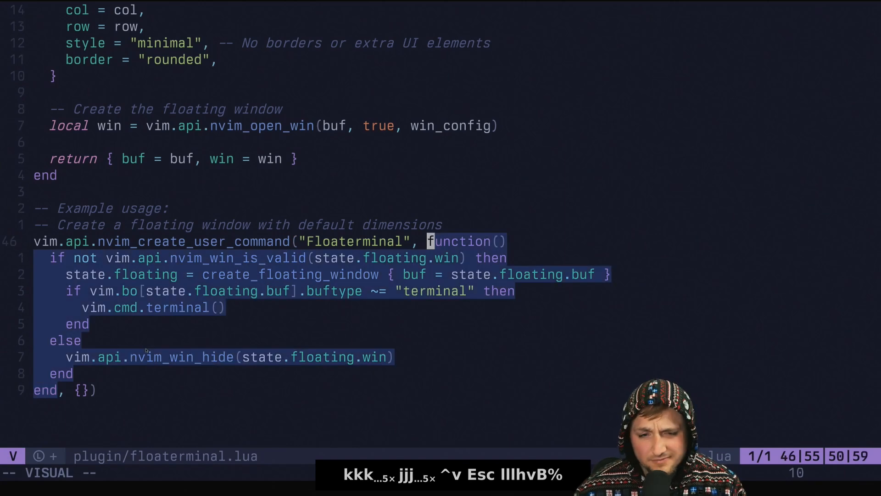
type("toggle_terminal, {")
type("local")
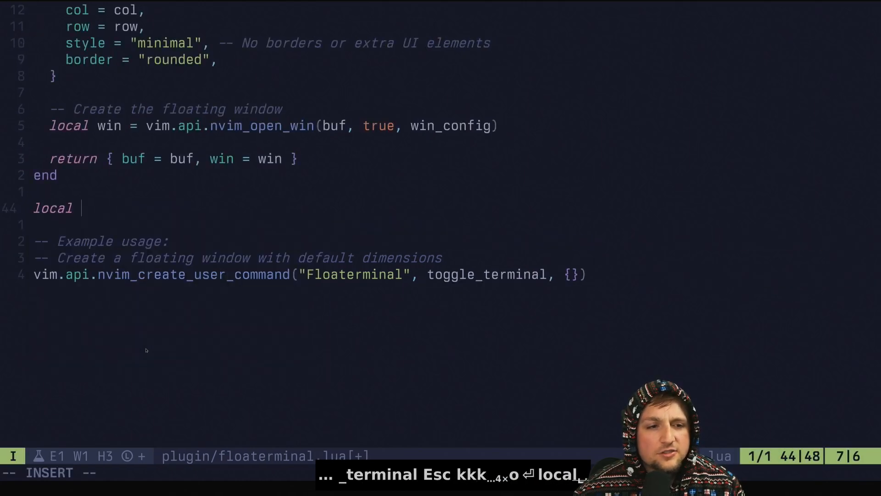
type("toggle_terminal = function(")
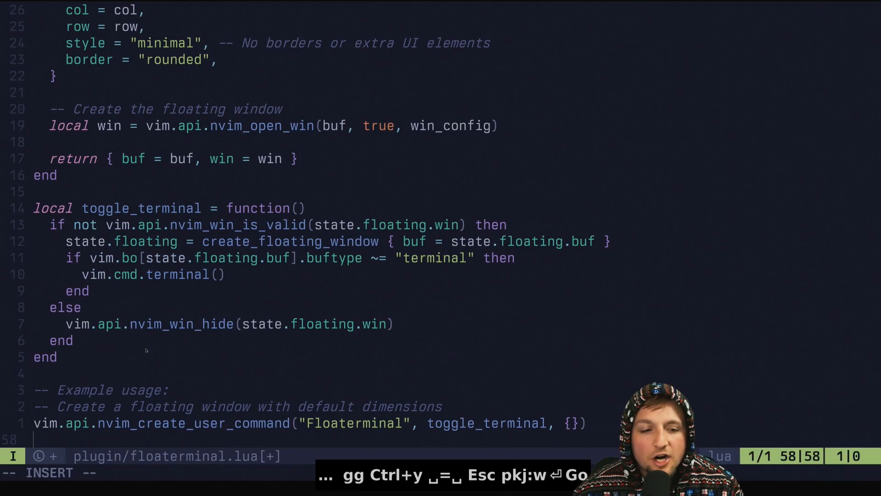
Add vim.keymap.set({"n", "t"}, "<space>tt", toggle_terminal), completing the function name from suggestions
type("vim.key")
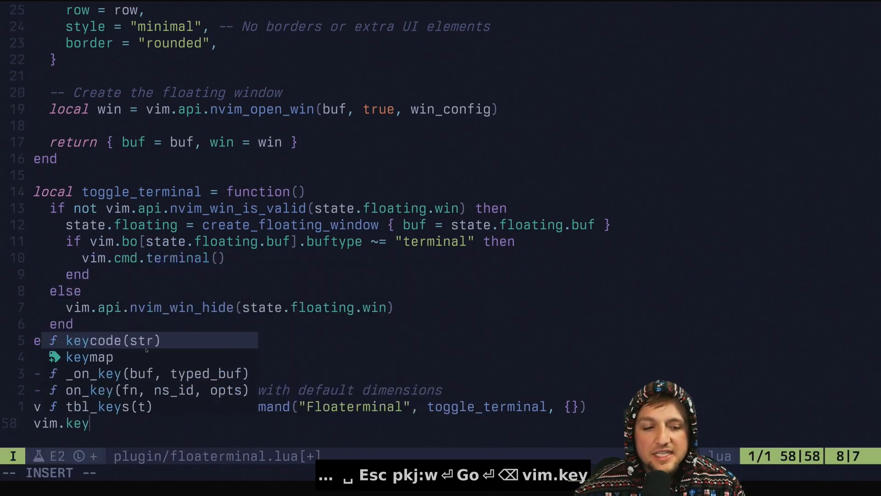
type("map.set(\"n\", \"t\"}, \"")
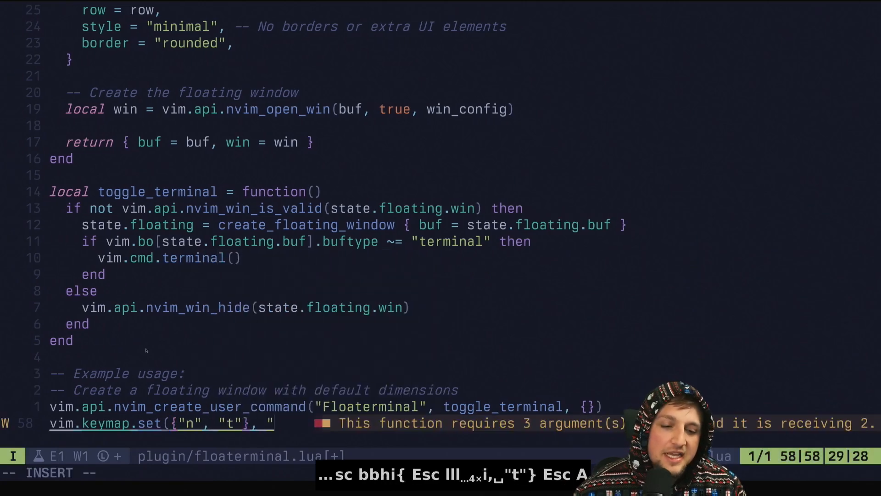
type("<space>")
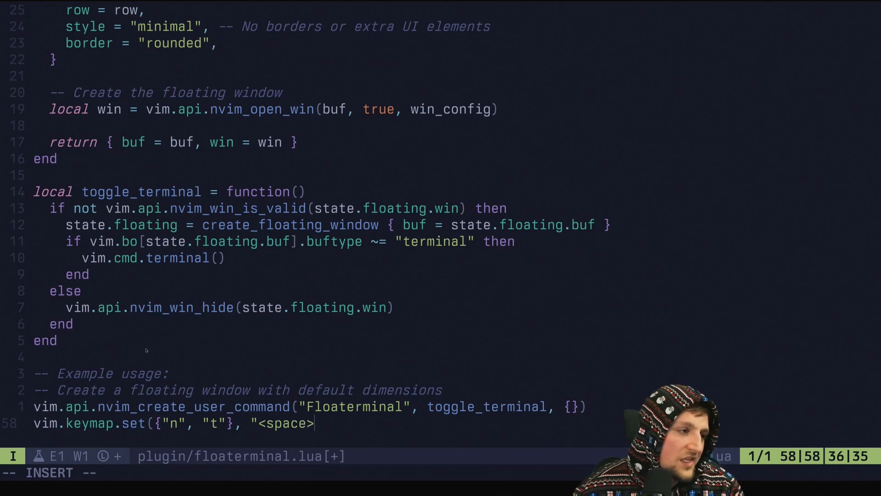
type("tt")
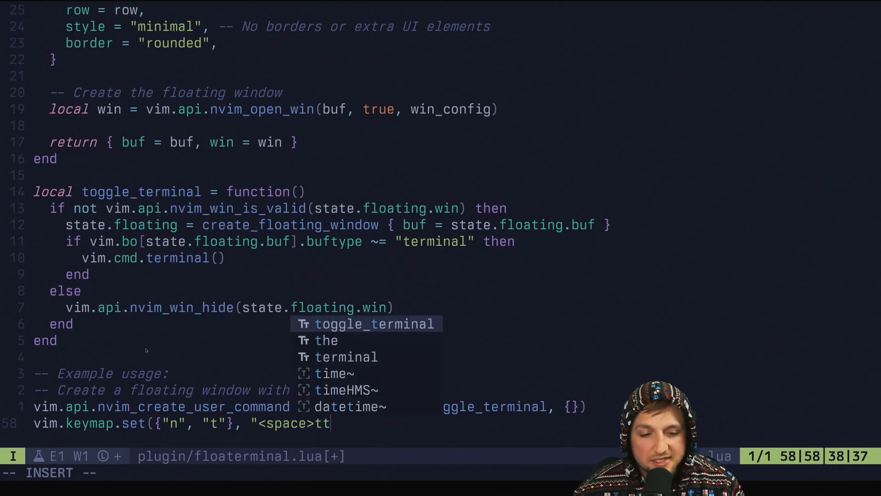
type("\",")
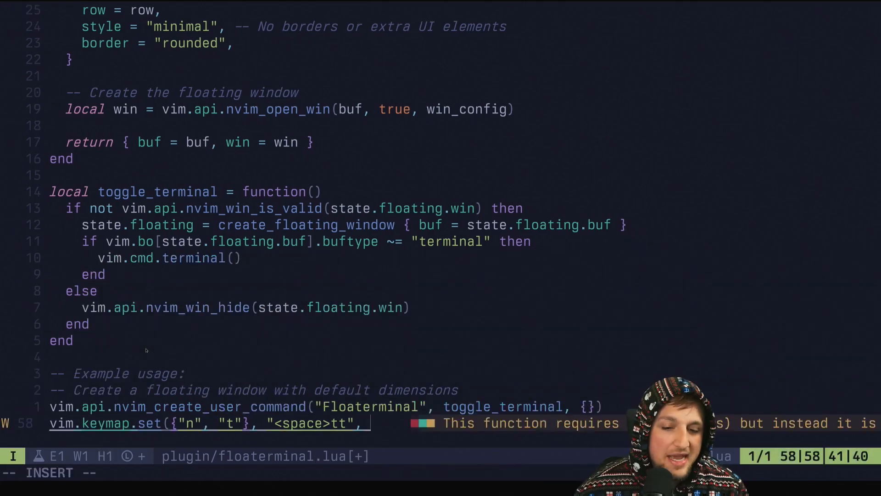
key("ctrl+y")
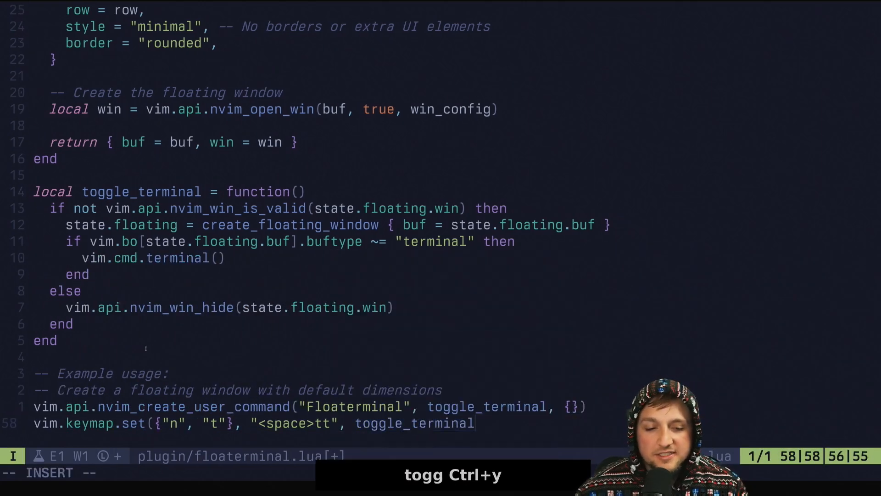
key("Escape")
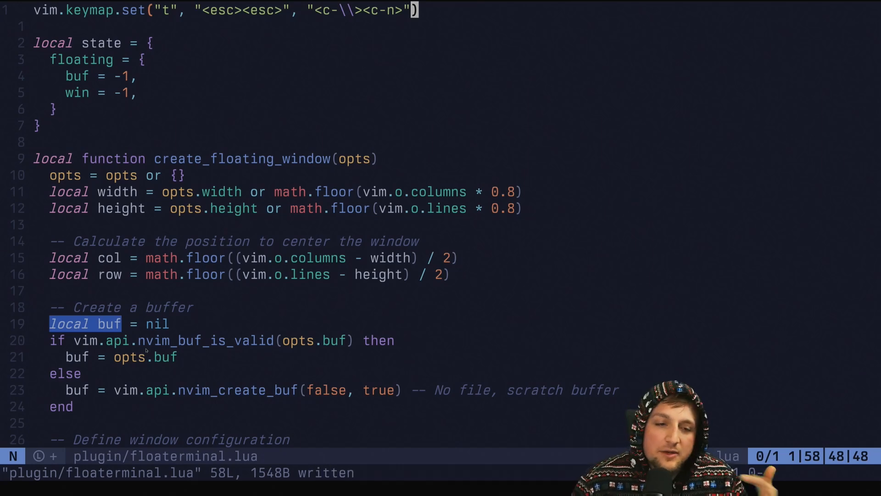
mouse_move(344, 138)
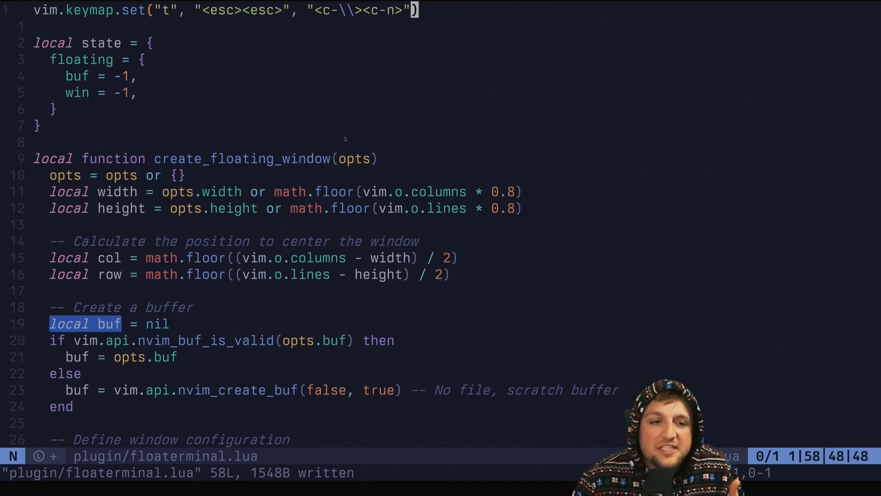
Scroll through the saved floaterminal.lua to review the window settings and toggle_terminal function
scroll("down", 3)
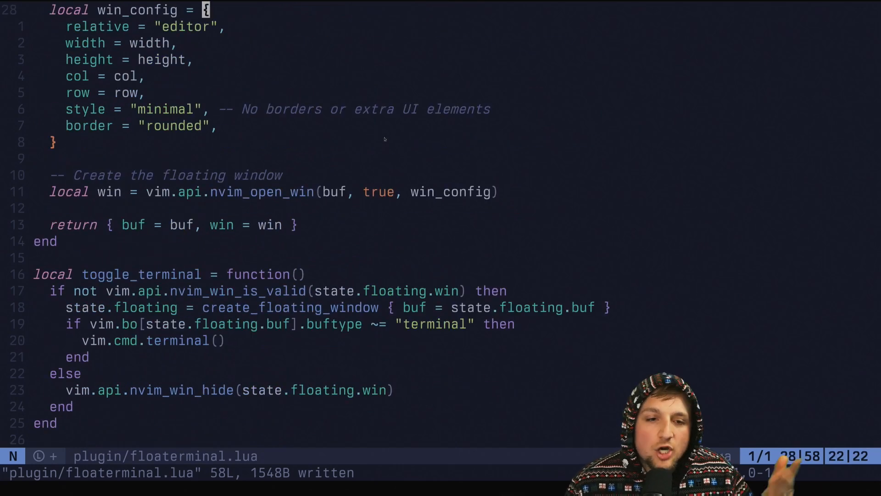